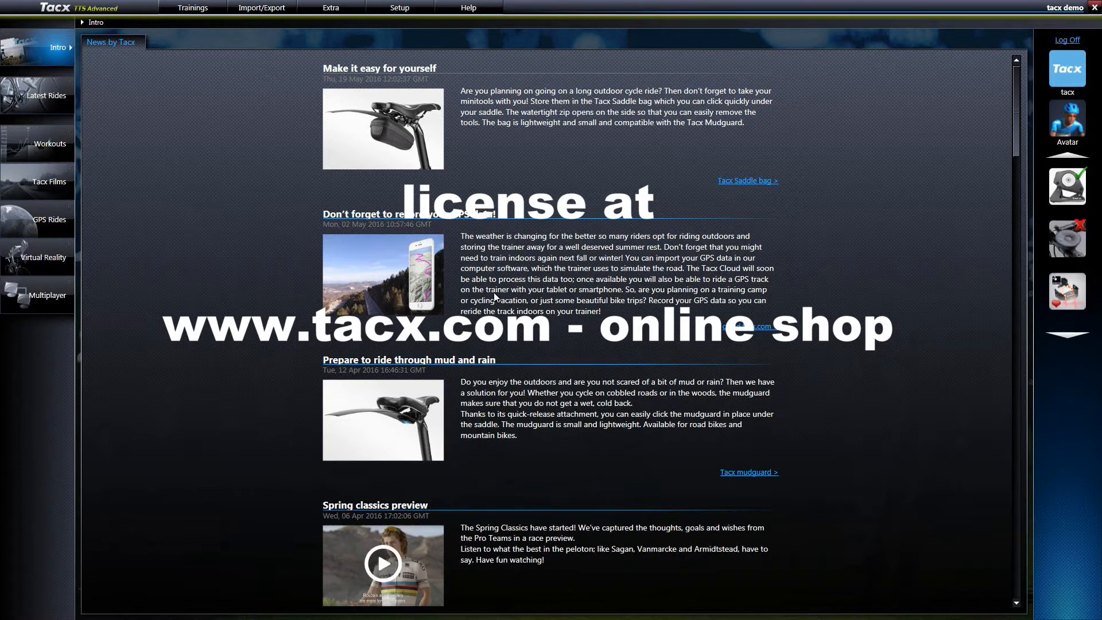
{"action": "mouse_move", "coordinate": [279, 48]}
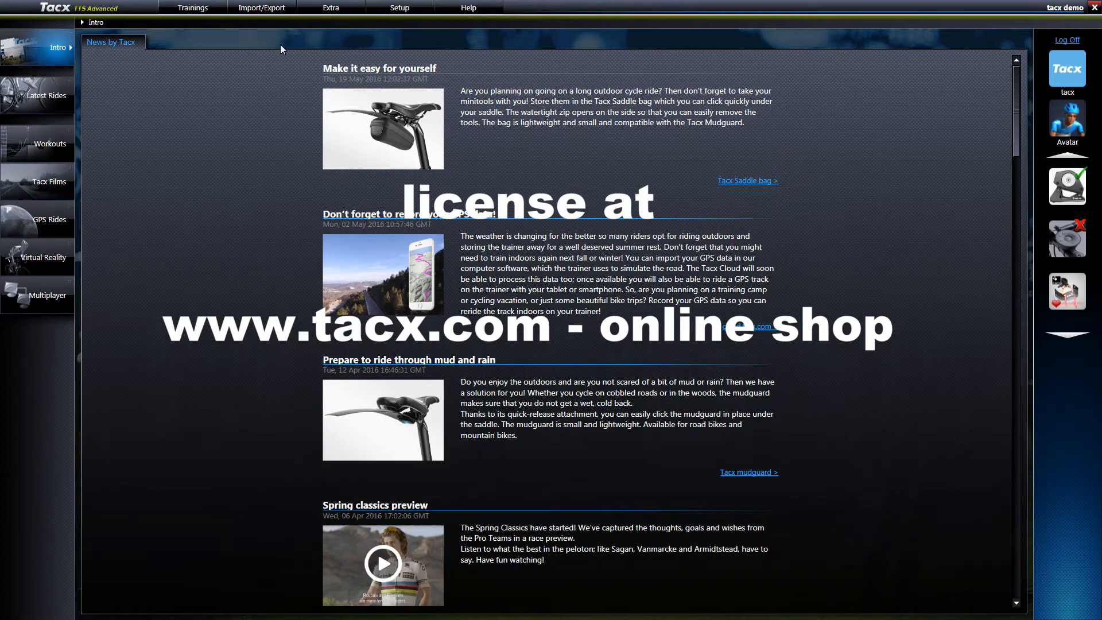
Open the Trainings menu to reveal the New Training choices, including GPS Rides.
{"action": "left_click", "coordinate": [192, 7]}
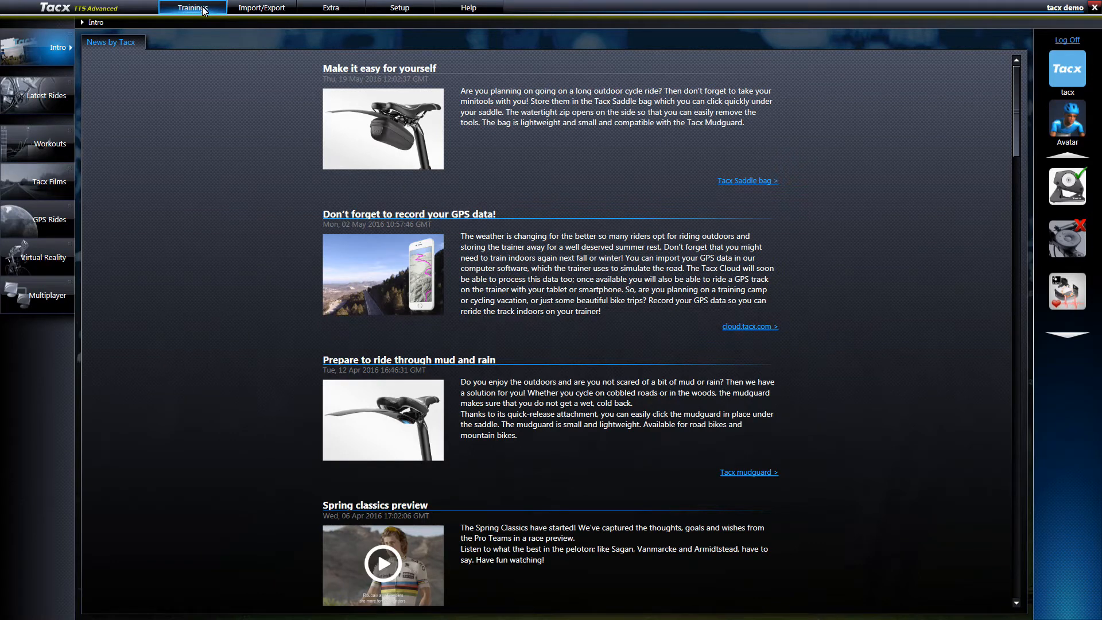
{"action": "left_click", "coordinate": [192, 7]}
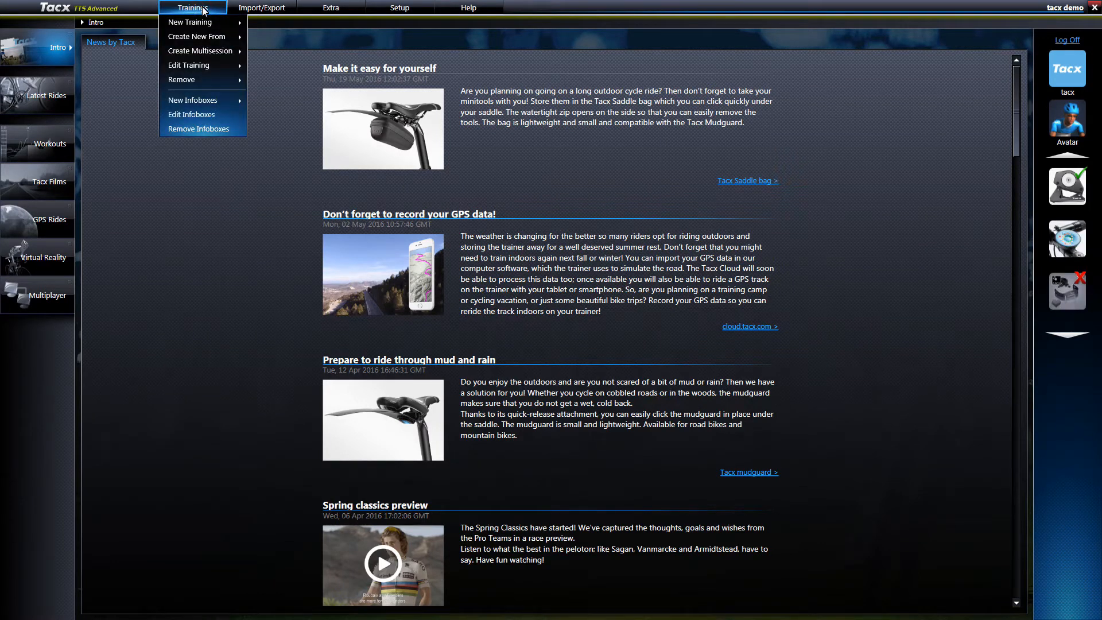
{"action": "mouse_move", "coordinate": [190, 21]}
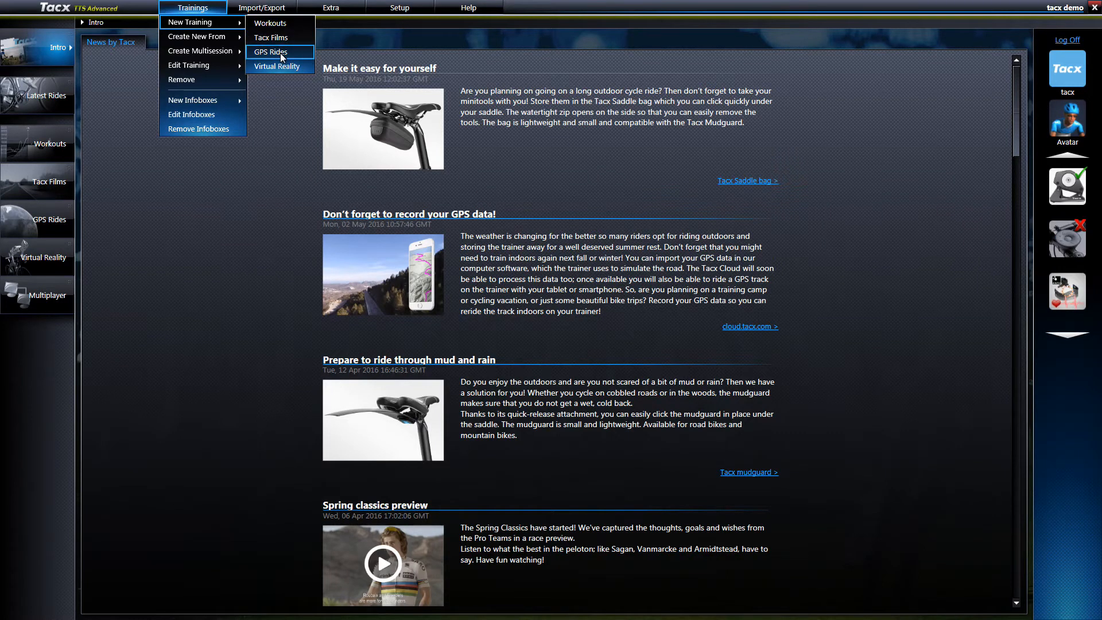
Start a new GPS ride and save editor settings with Snap to roads On.
{"action": "left_click", "coordinate": [269, 51]}
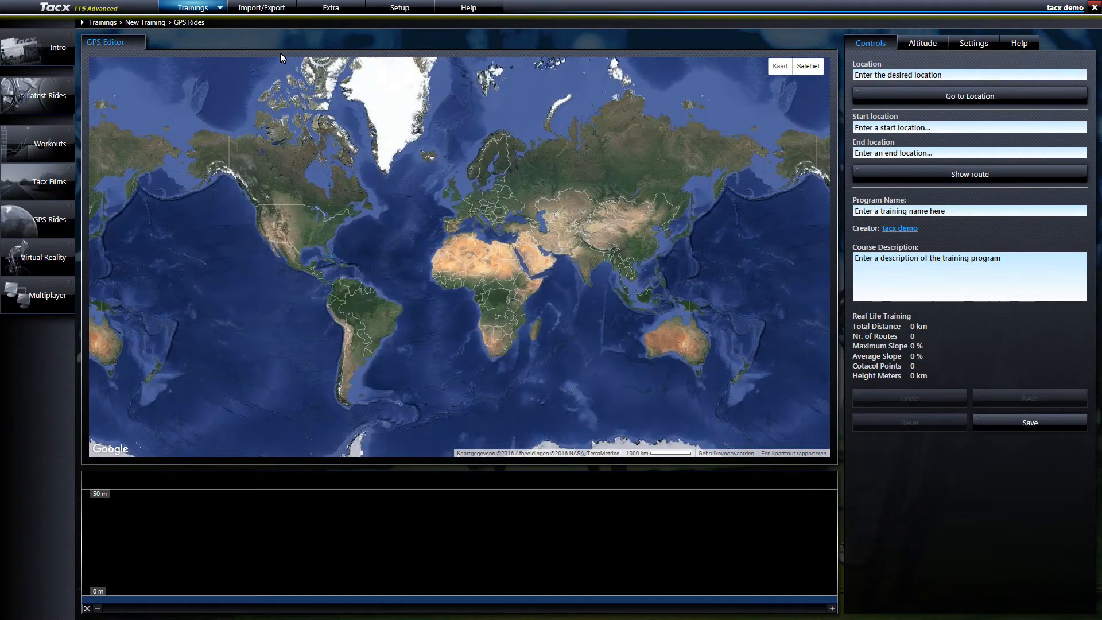
{"action": "mouse_move", "coordinate": [582, 47]}
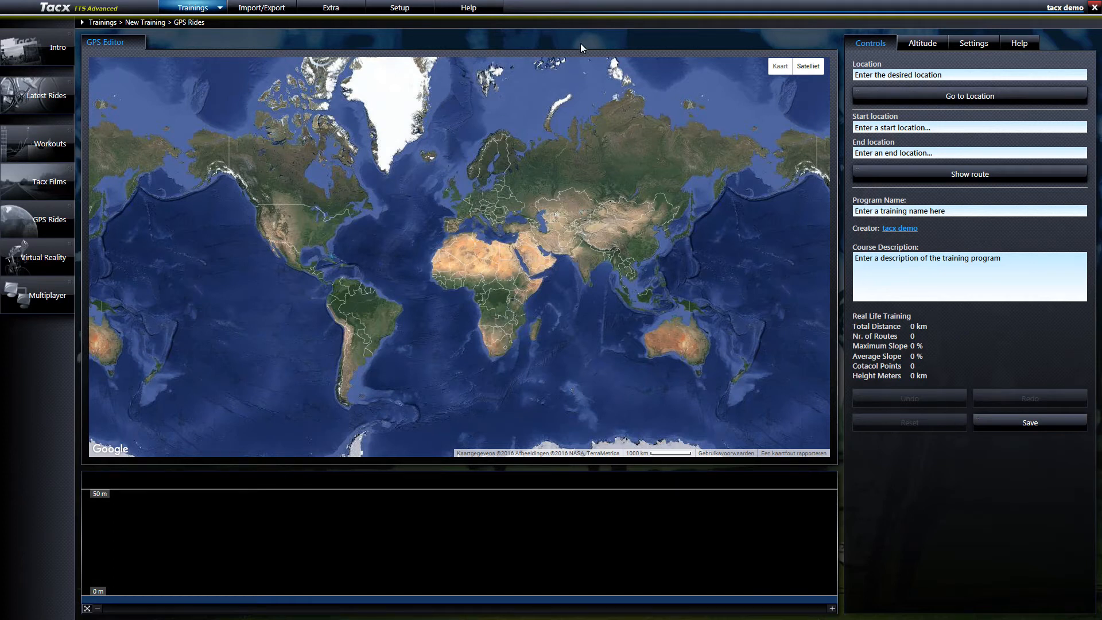
{"action": "mouse_move", "coordinate": [974, 43]}
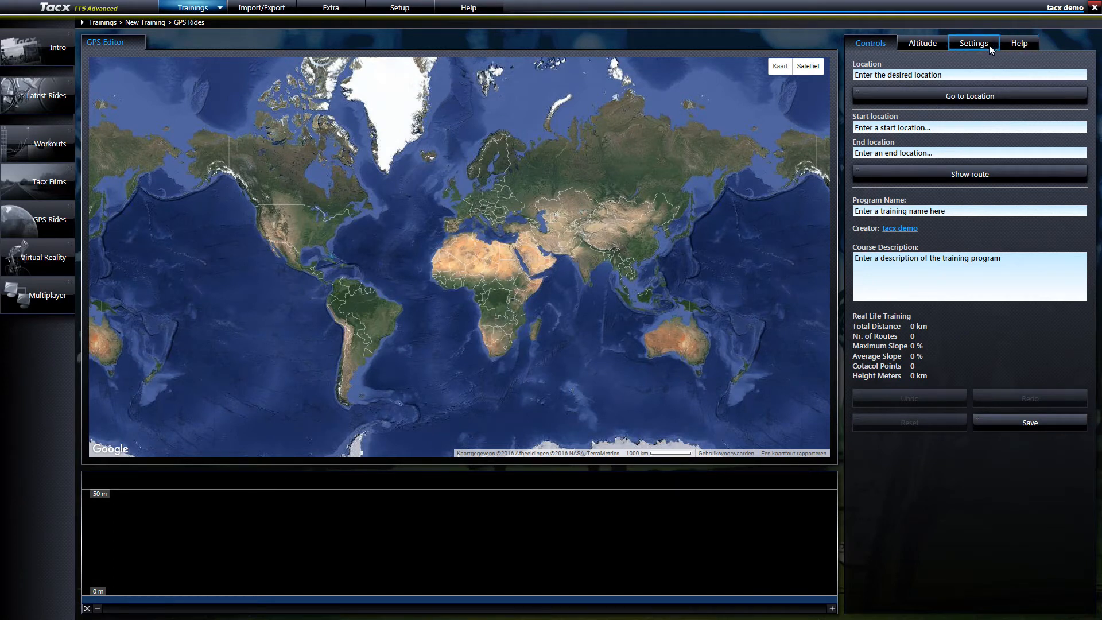
{"action": "left_click", "coordinate": [973, 43]}
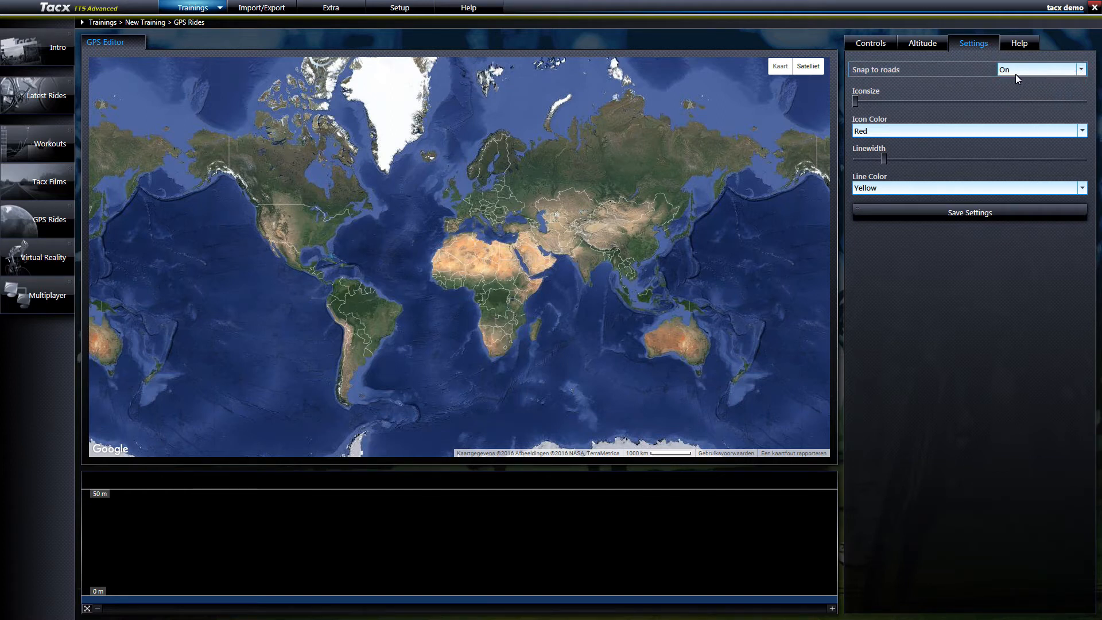
{"action": "left_click", "coordinate": [970, 213]}
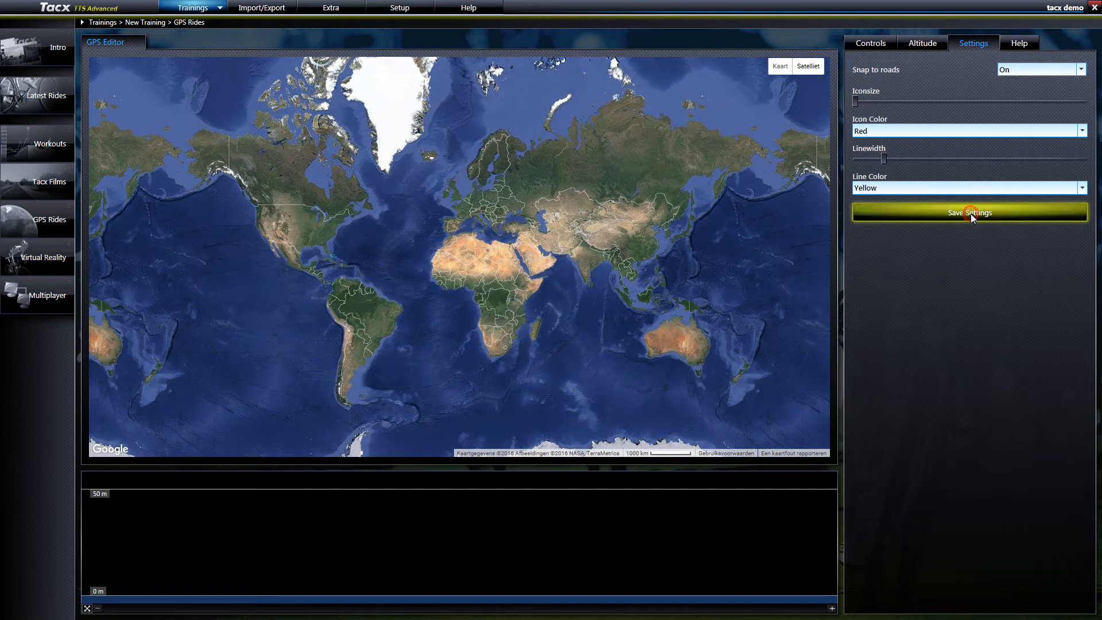
{"action": "left_click", "coordinate": [968, 213]}
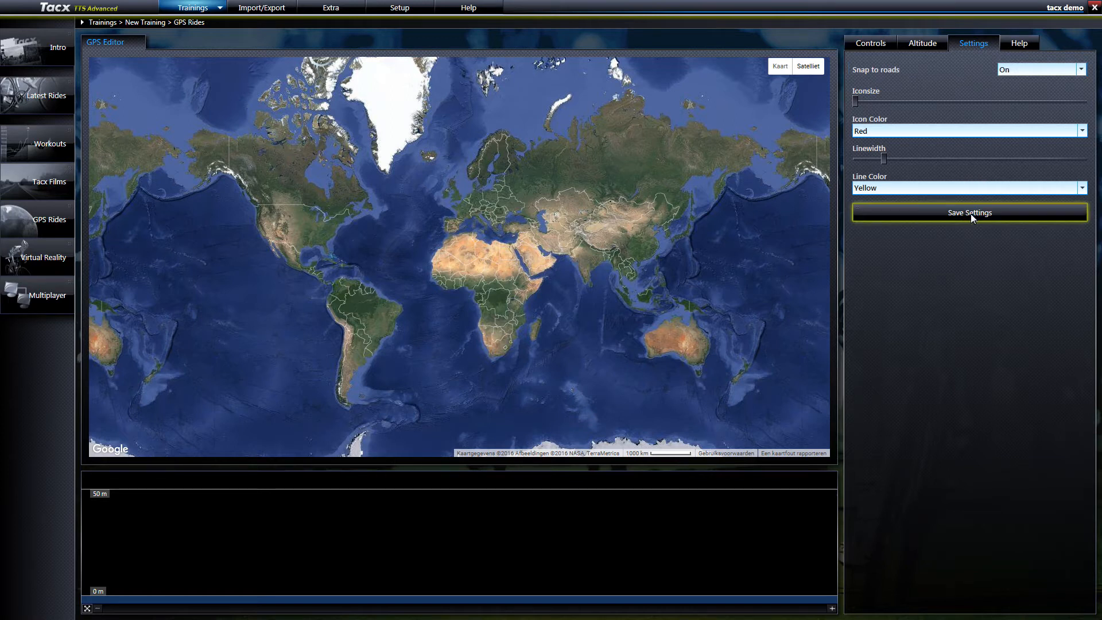
Go to location 'monaco' on the map and zoom in to draw the 2.03 km route.
{"action": "left_click", "coordinate": [870, 43]}
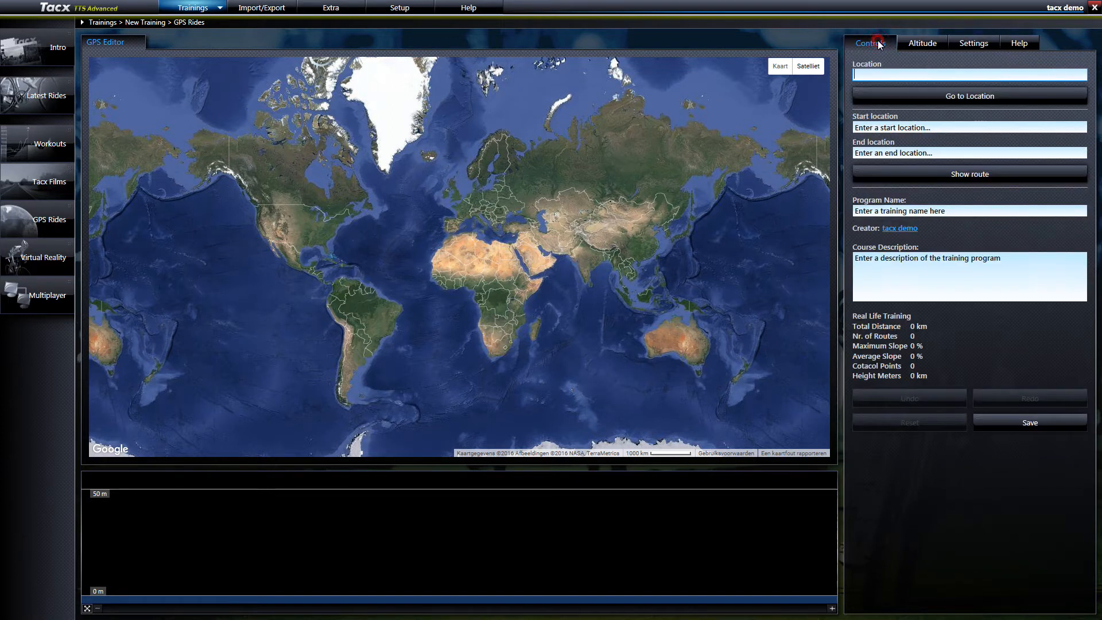
{"action": "mouse_move", "coordinate": [711, 97]}
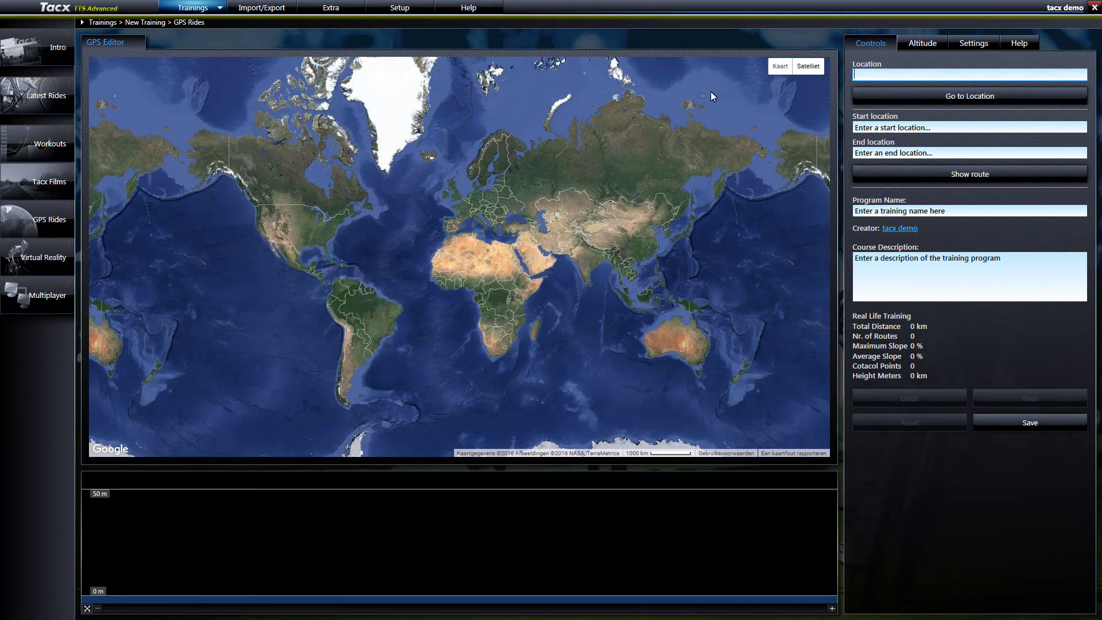
{"action": "mouse_move", "coordinate": [896, 128]}
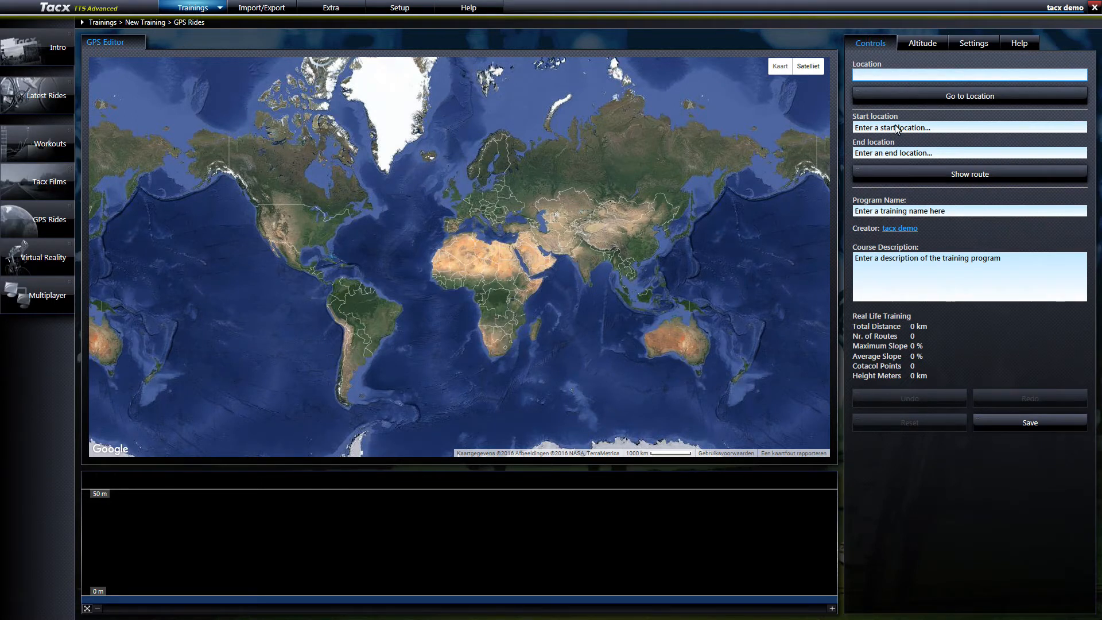
{"action": "type", "text": "mo"}
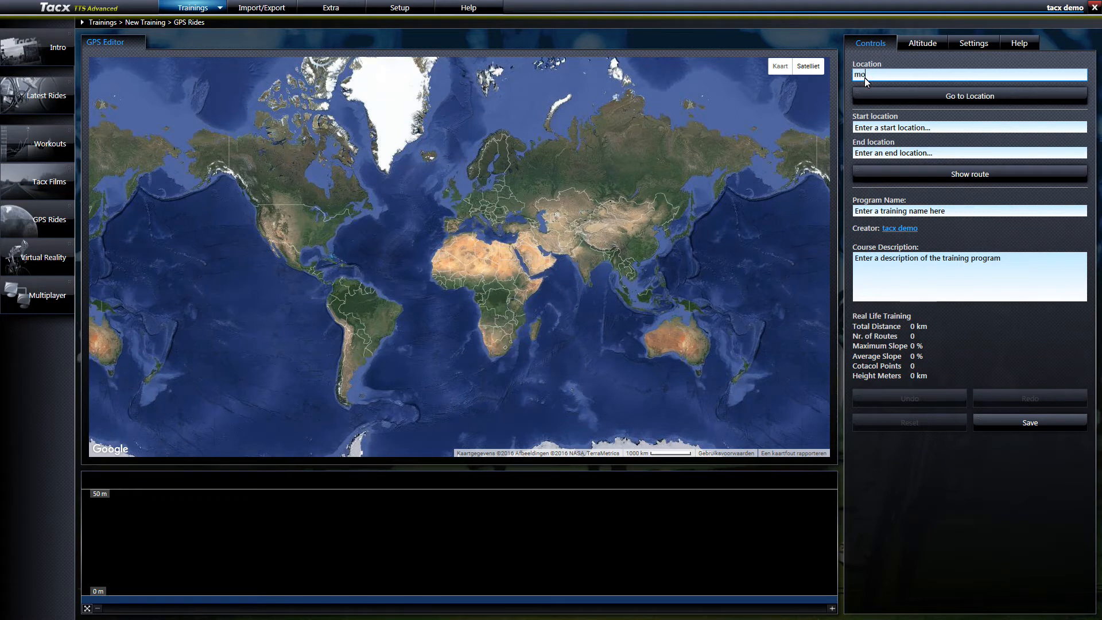
{"action": "type", "text": "naco"}
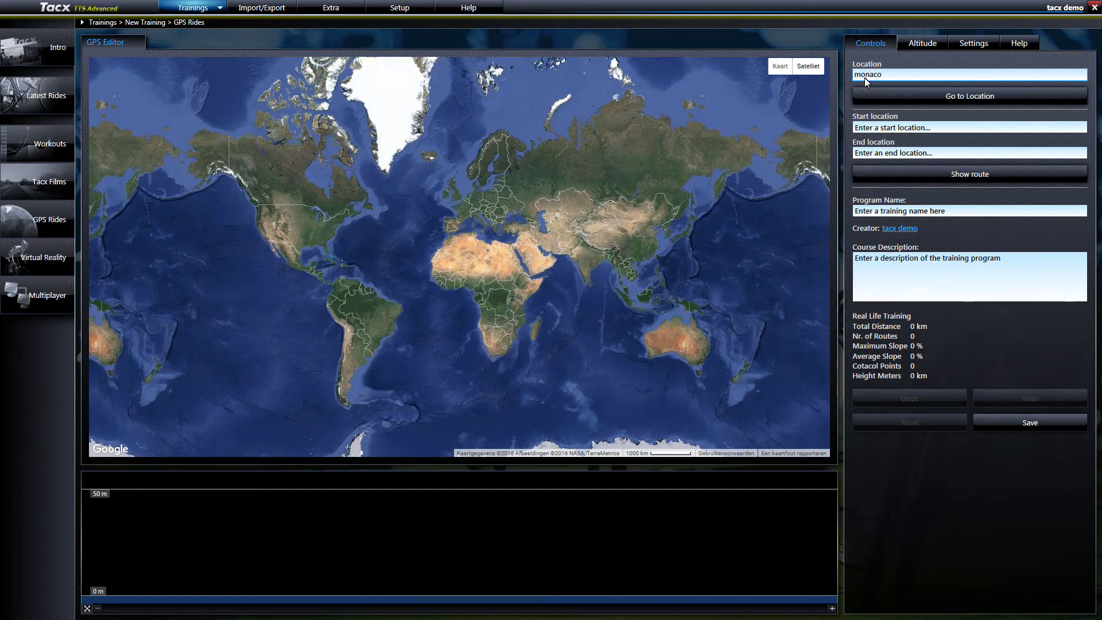
{"action": "left_click", "coordinate": [969, 96]}
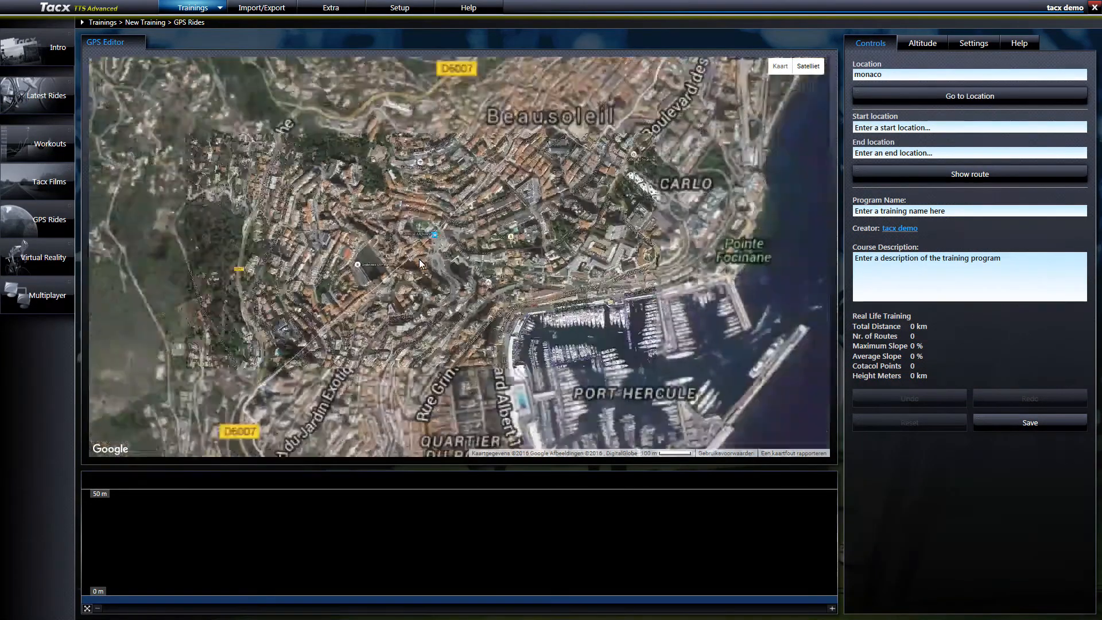
{"action": "scroll", "scroll_direction": "down", "scroll_amount": 3}
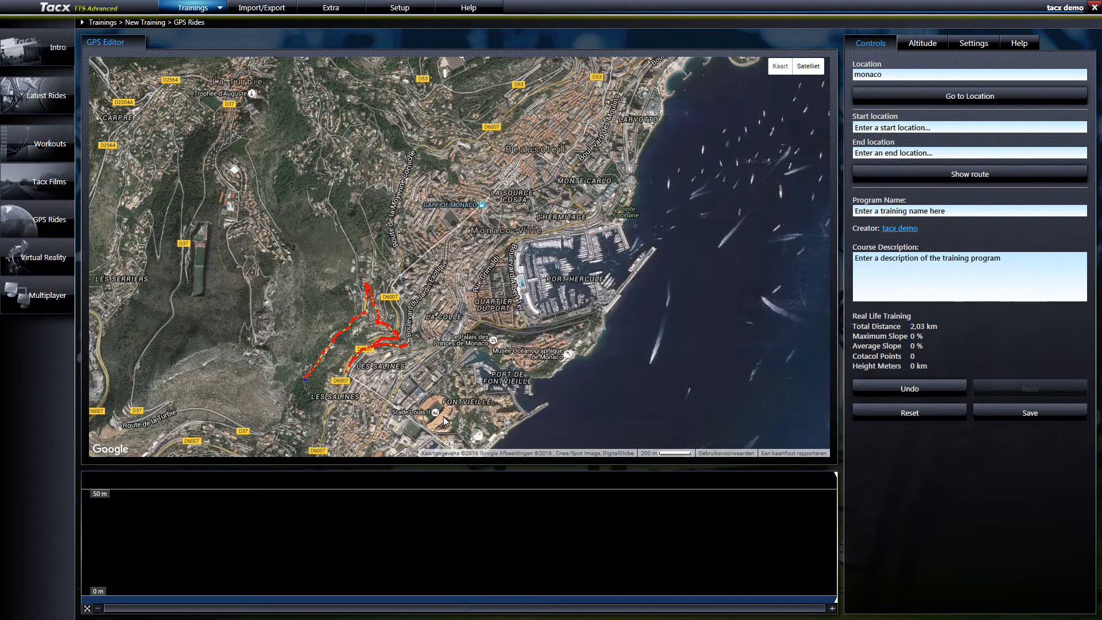
{"action": "mouse_move", "coordinate": [752, 294]}
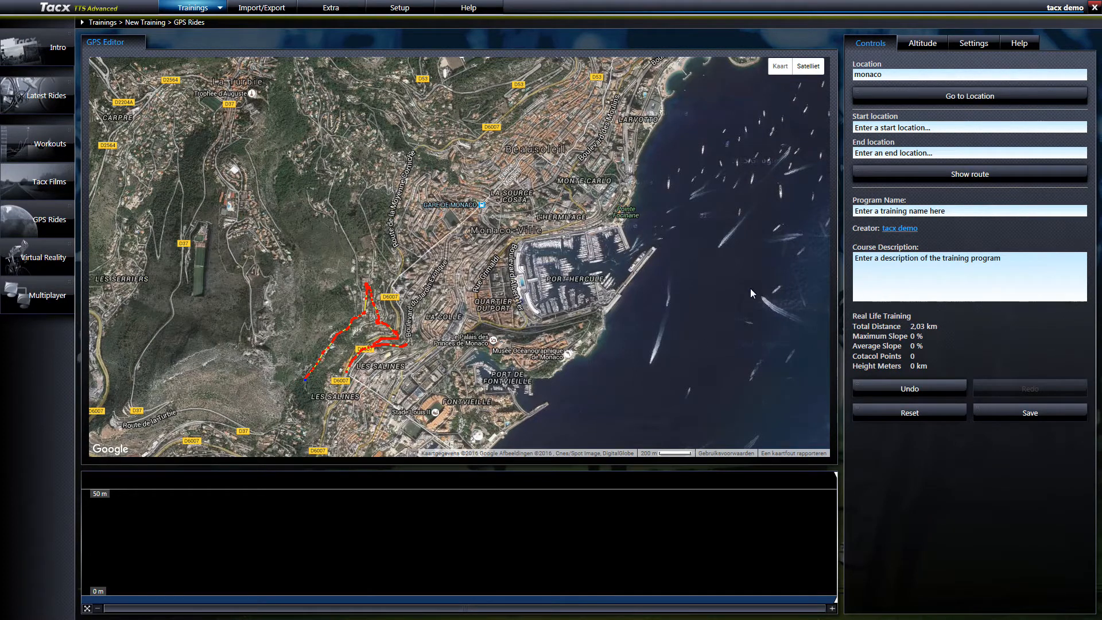
{"action": "mouse_move", "coordinate": [913, 58]}
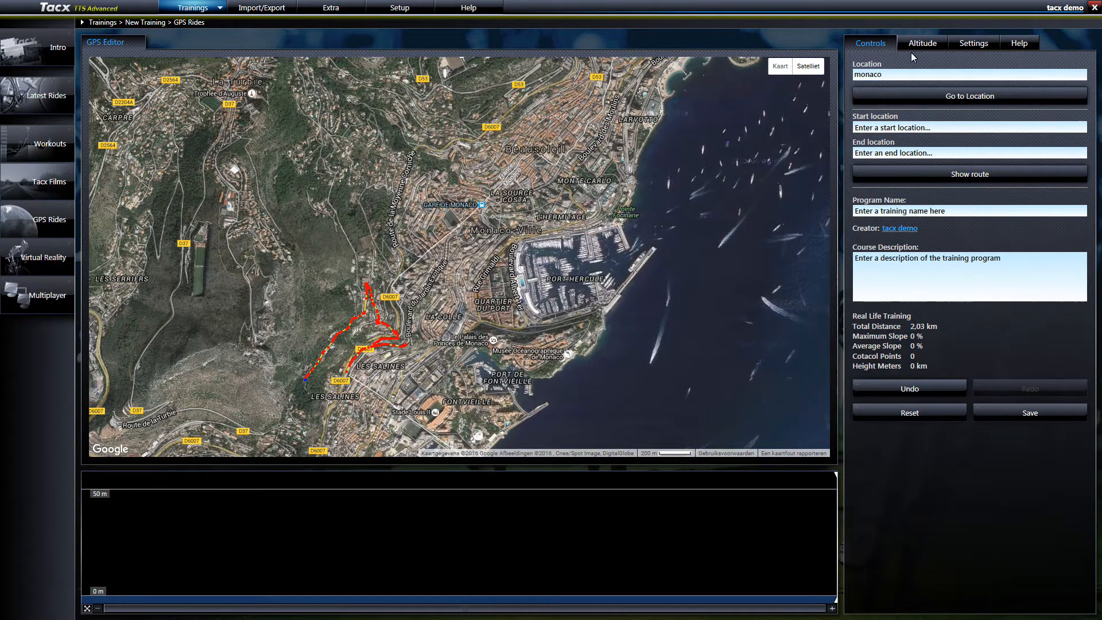
Load web elevation data for the route, giving 2.08 km, 20% max and 6% average slope.
{"action": "left_click", "coordinate": [922, 43]}
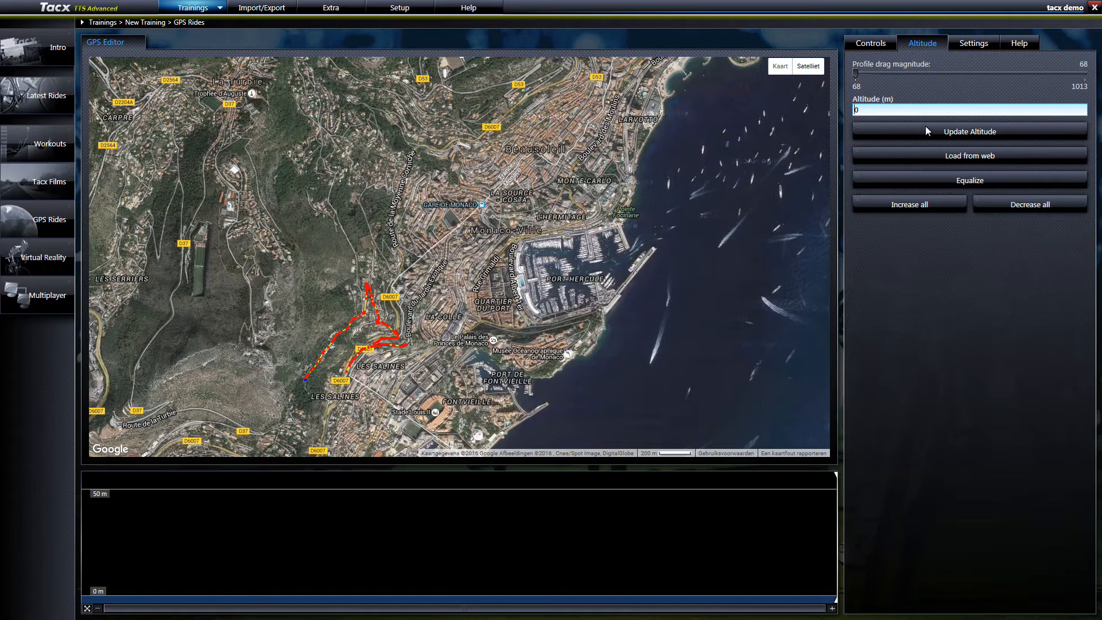
{"action": "left_click", "coordinate": [969, 155]}
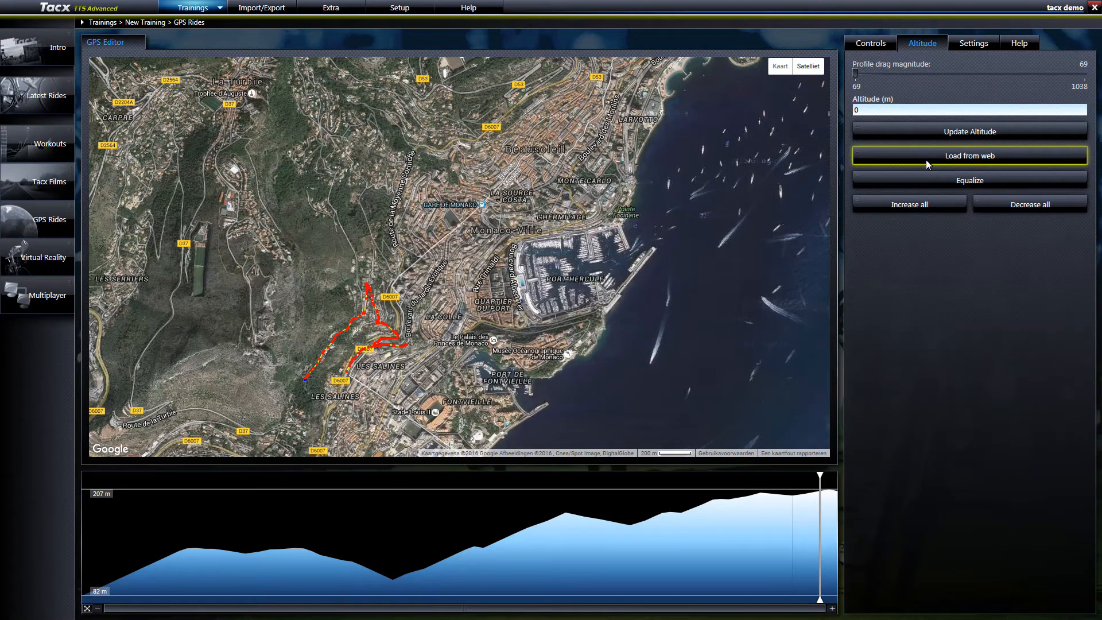
{"action": "left_click", "coordinate": [871, 43]}
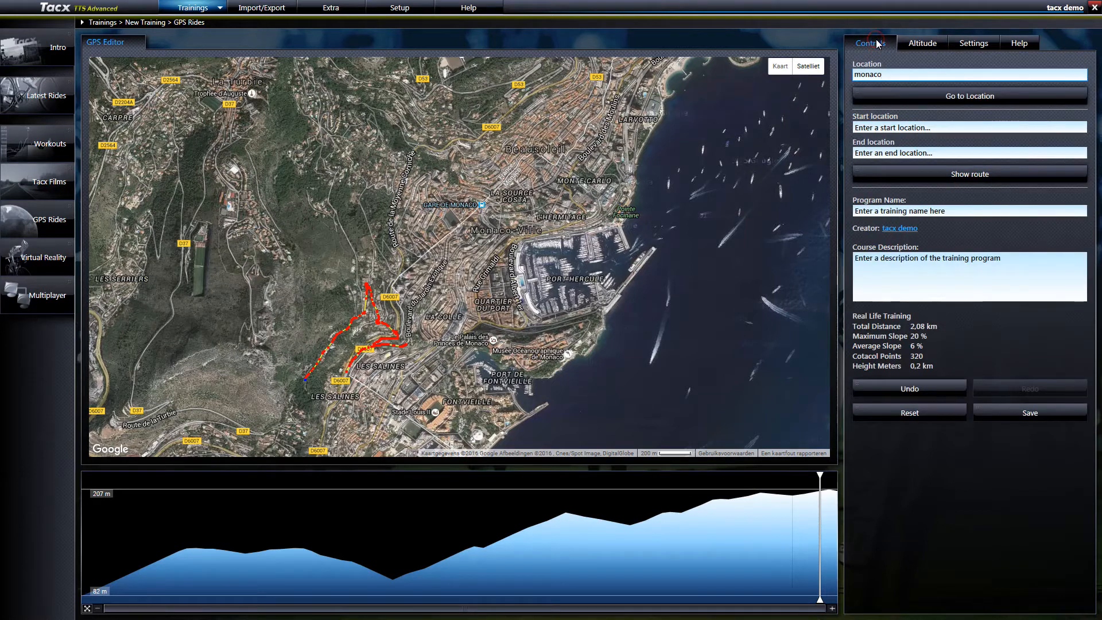
{"action": "mouse_move", "coordinate": [1029, 413]}
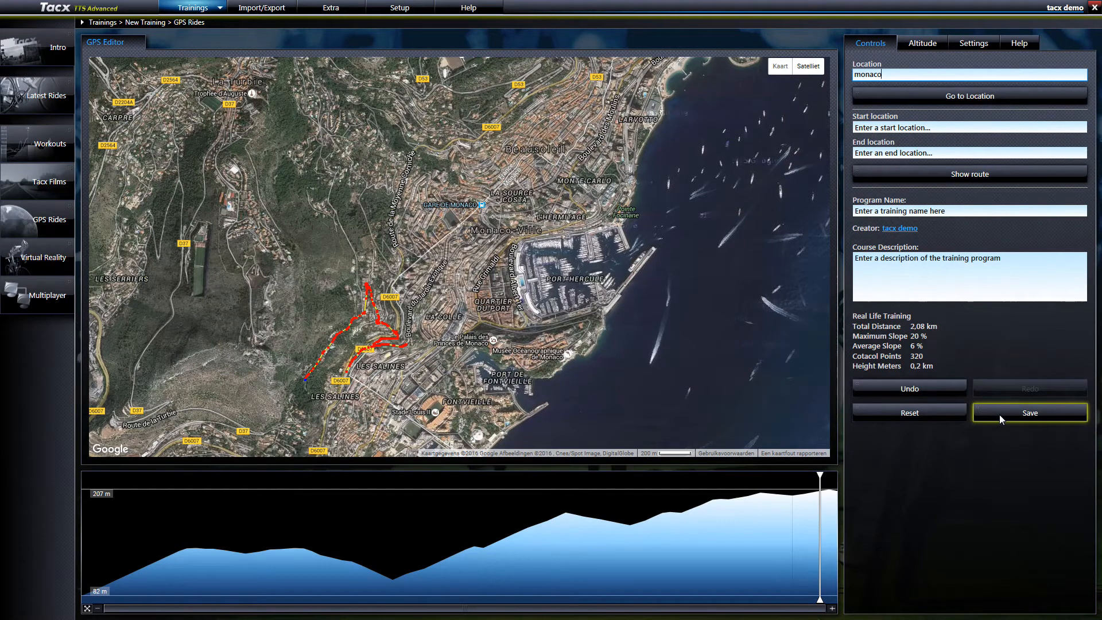
Enter program name 'Monaco' after the missing-name prompt, then save and confirm.
{"action": "left_click", "coordinate": [1029, 413]}
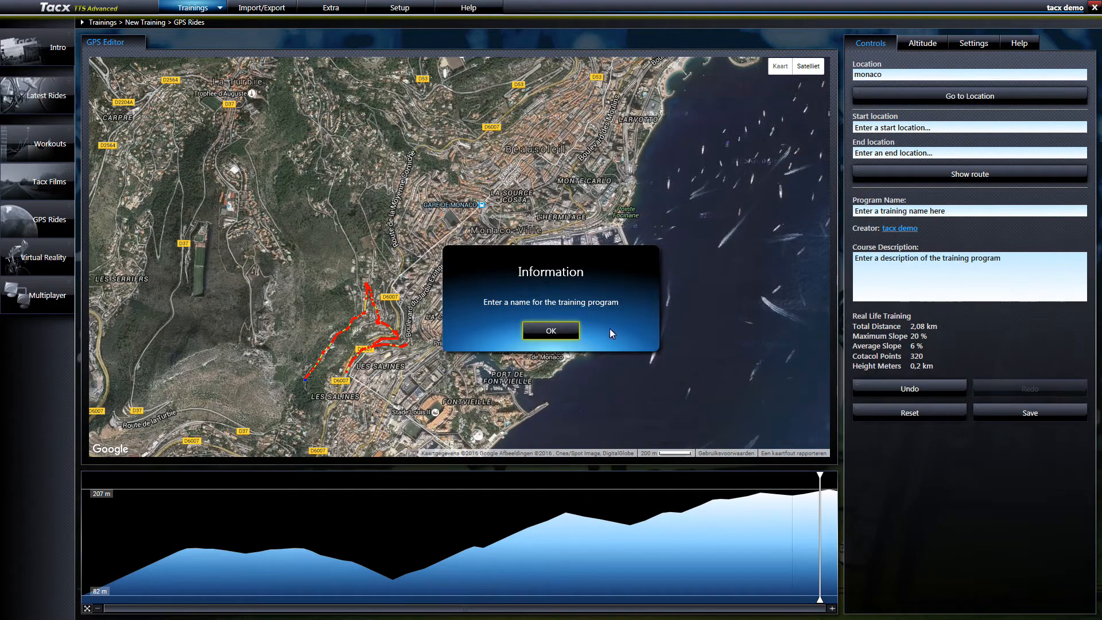
{"action": "left_click", "coordinate": [550, 331]}
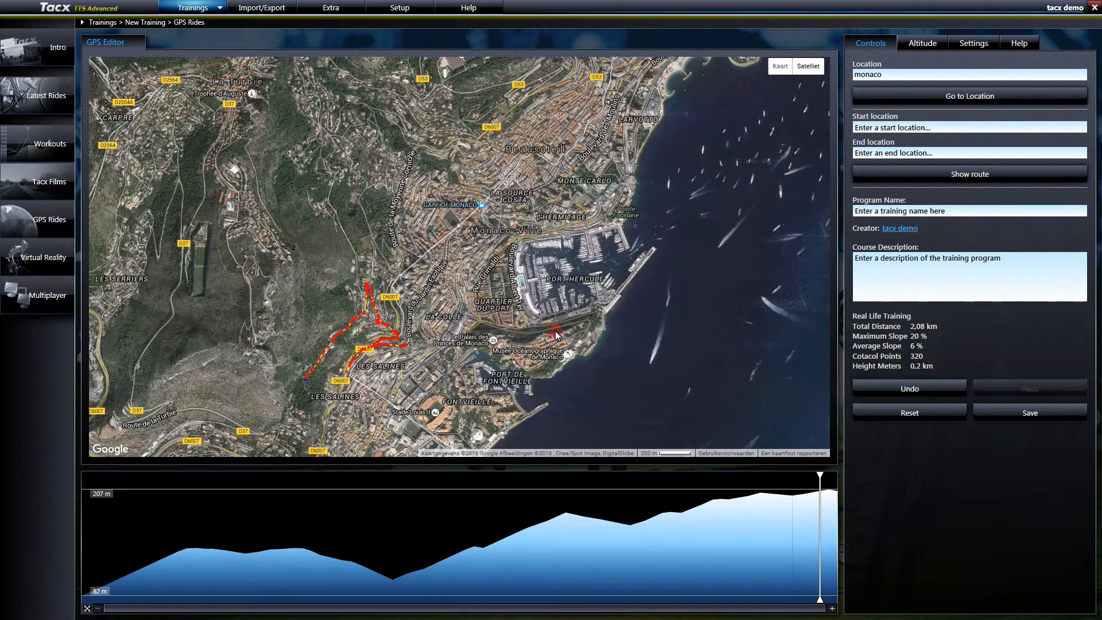
{"action": "left_click", "coordinate": [969, 210]}
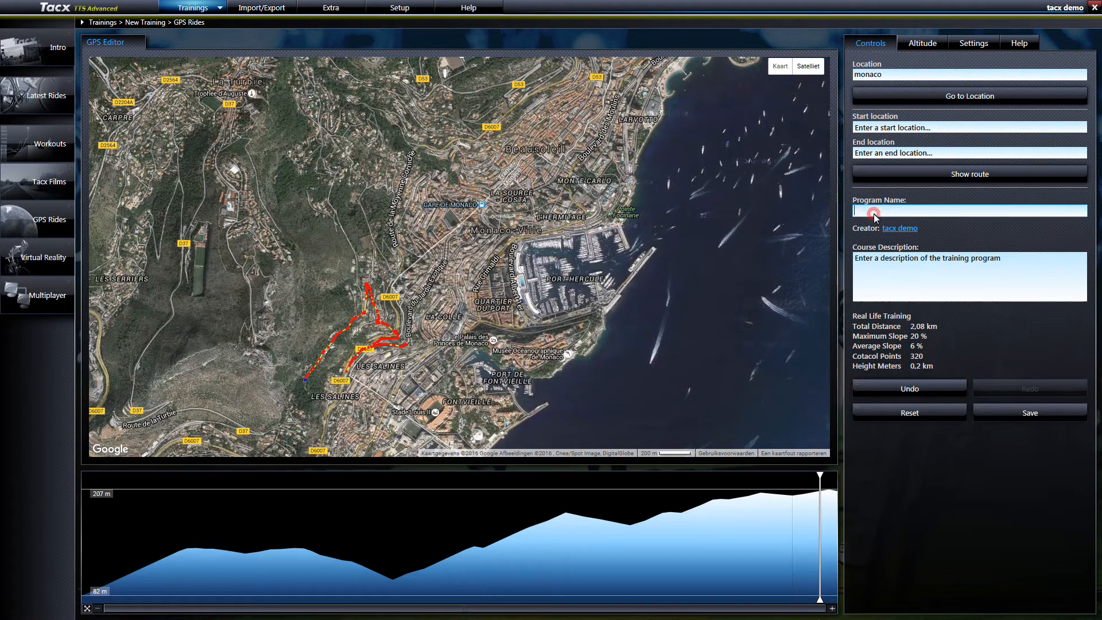
{"action": "type", "text": "Monaco"}
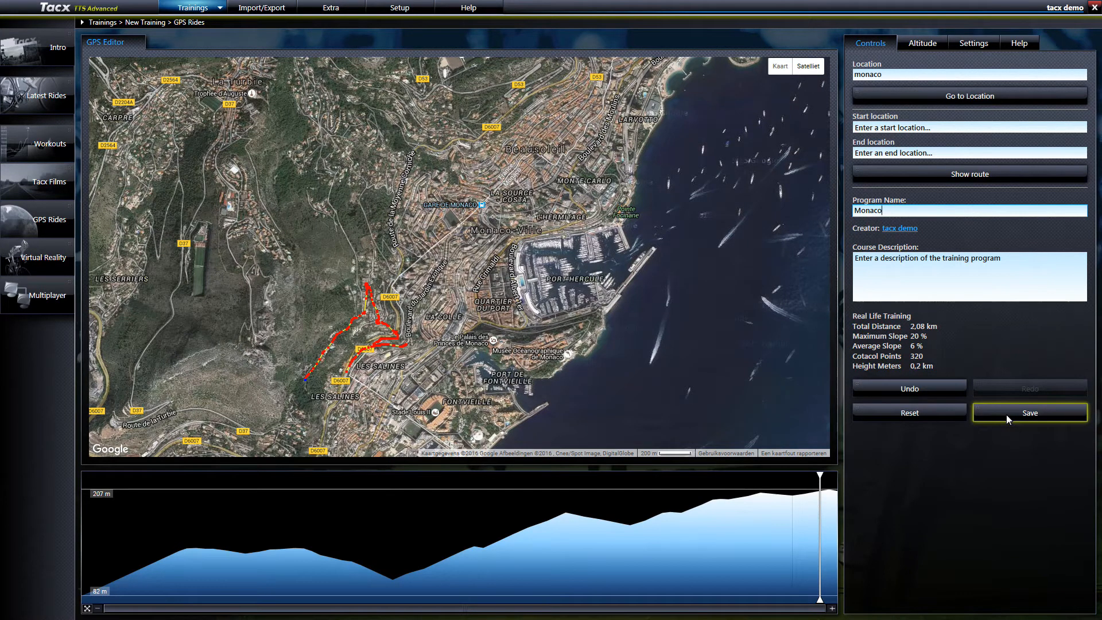
{"action": "left_click", "coordinate": [1029, 413]}
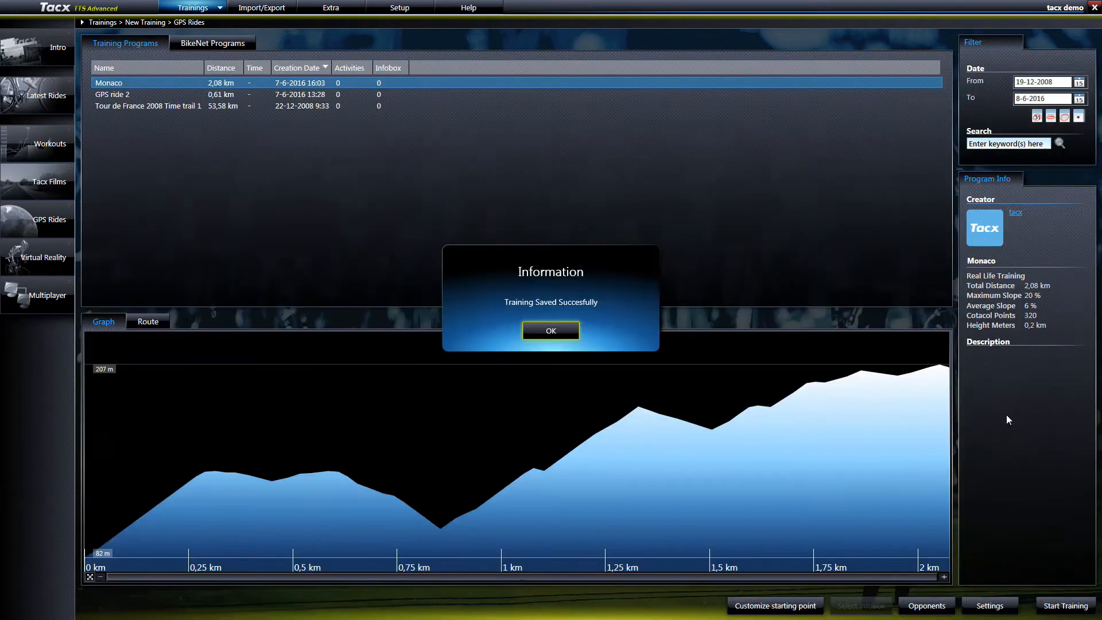
{"action": "left_click", "coordinate": [550, 331]}
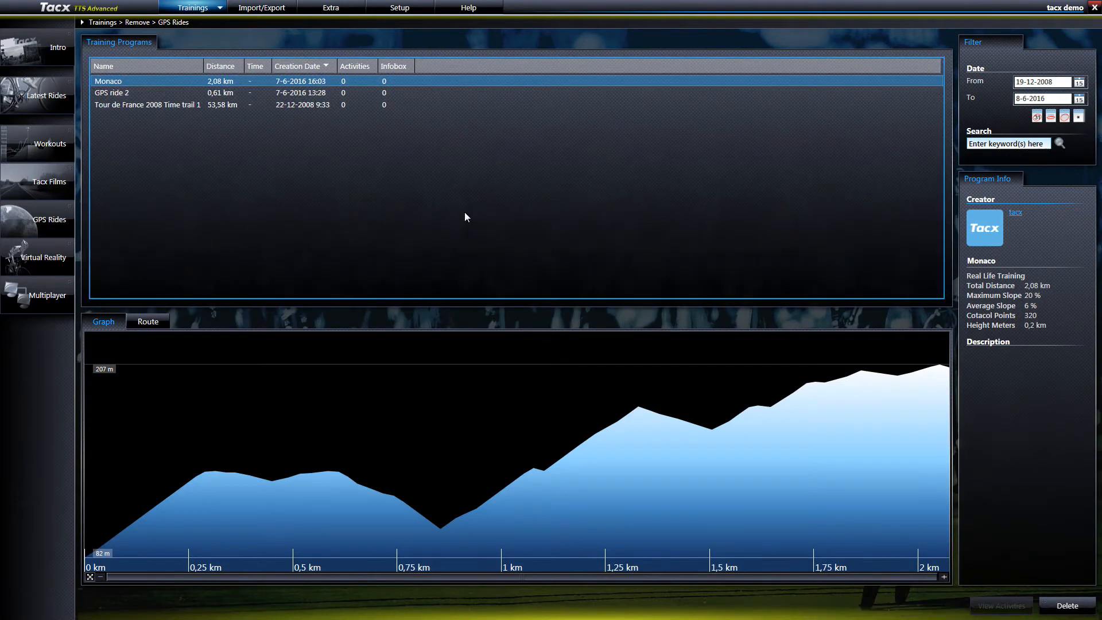
{"action": "mouse_move", "coordinate": [370, 186]}
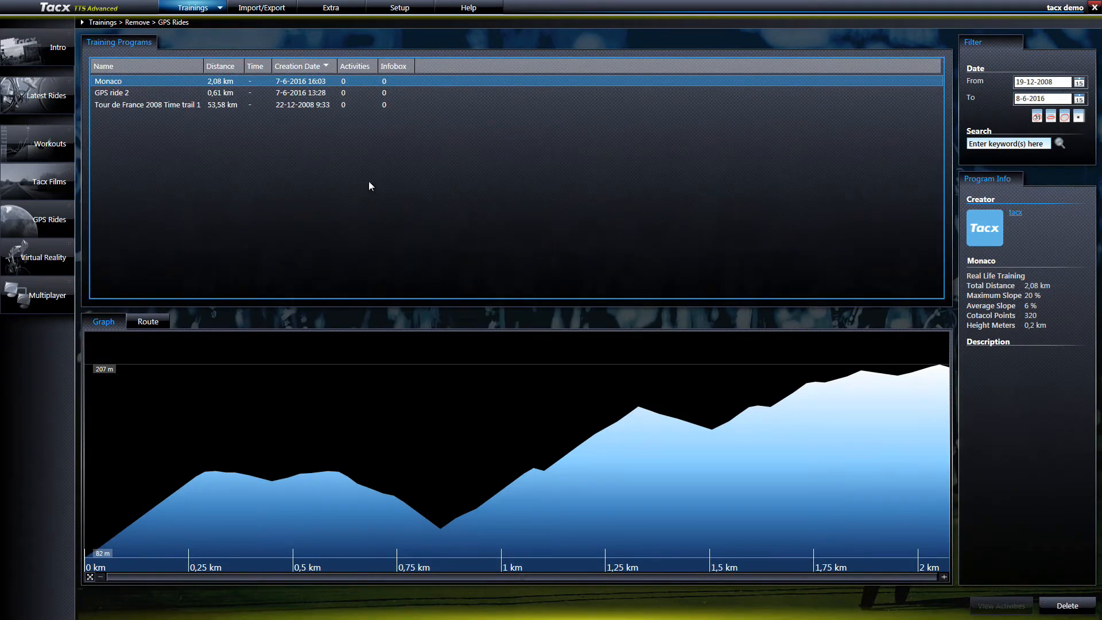
Start another new GPS ride with start Monaco and end Mont Ventoux.
{"action": "left_click", "coordinate": [192, 8]}
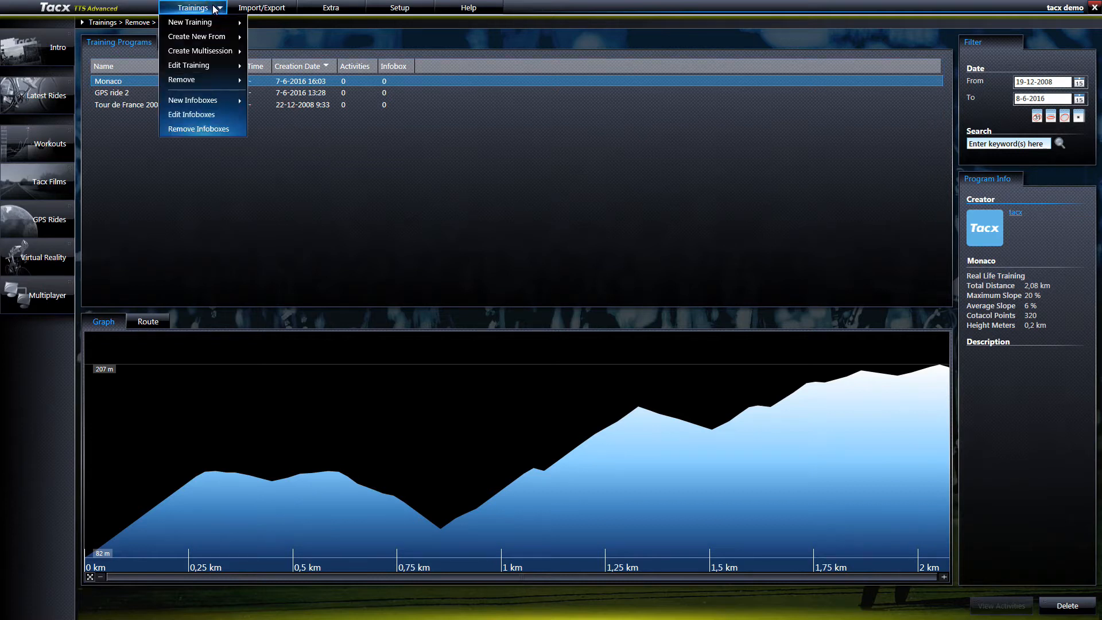
{"action": "mouse_move", "coordinate": [189, 21]}
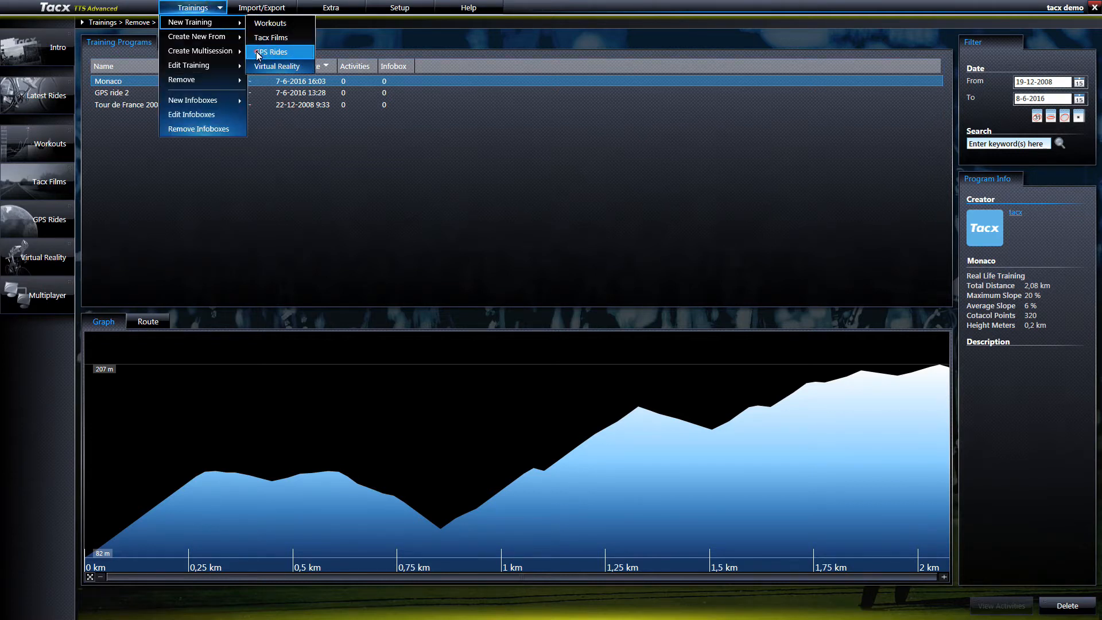
{"action": "left_click", "coordinate": [271, 51]}
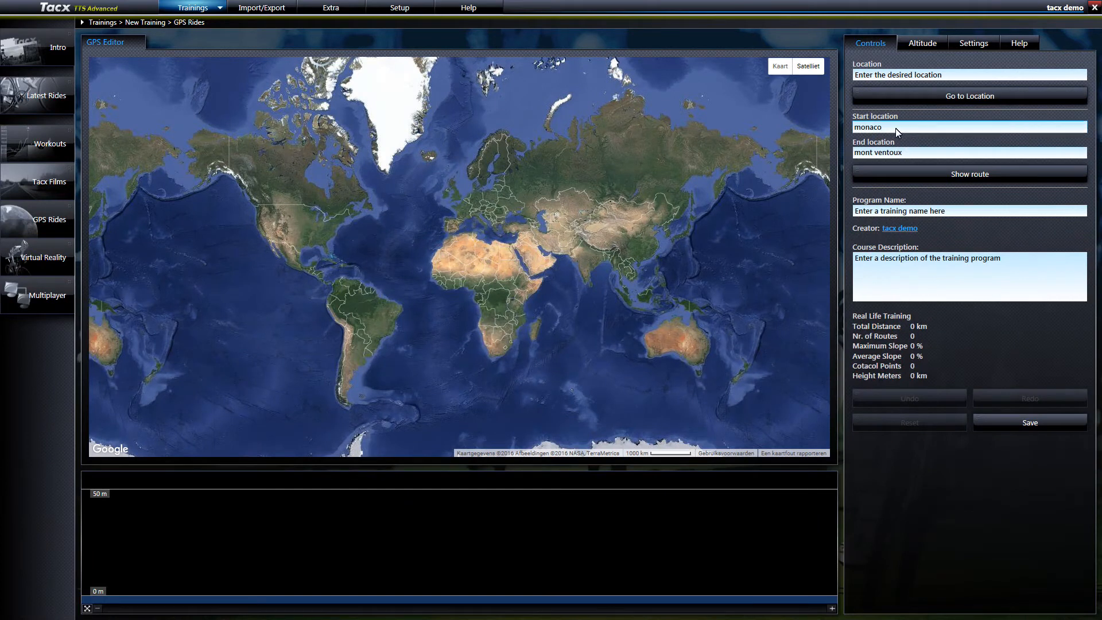
{"action": "left_click", "coordinate": [970, 152]}
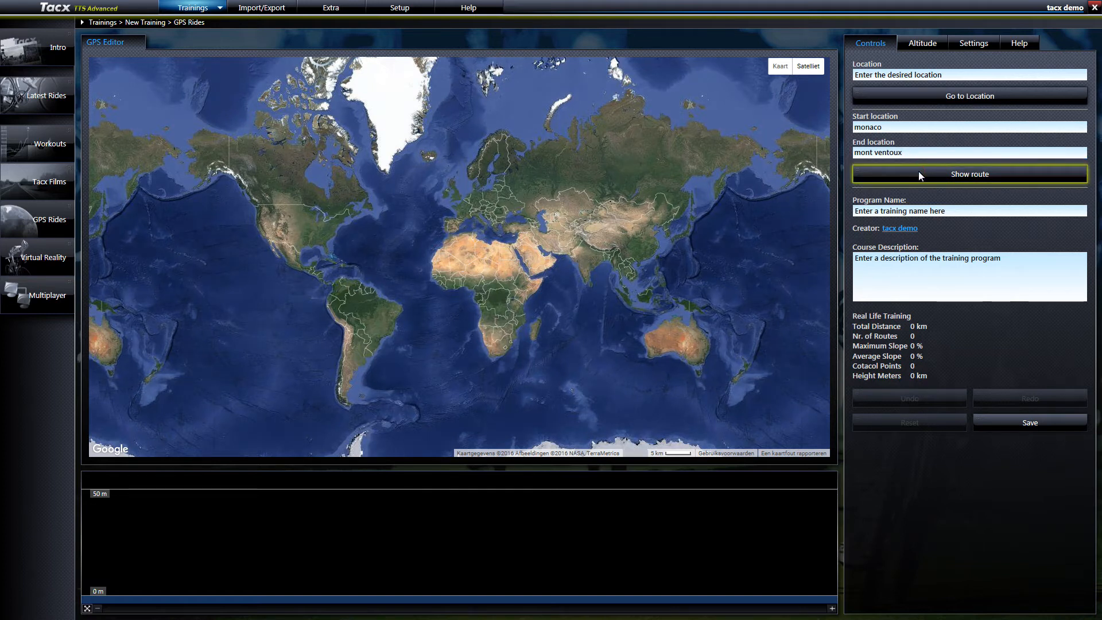
Show the route and save it as 'Monaco - Mont Ventoux' (241.49 km).
{"action": "left_click", "coordinate": [969, 173]}
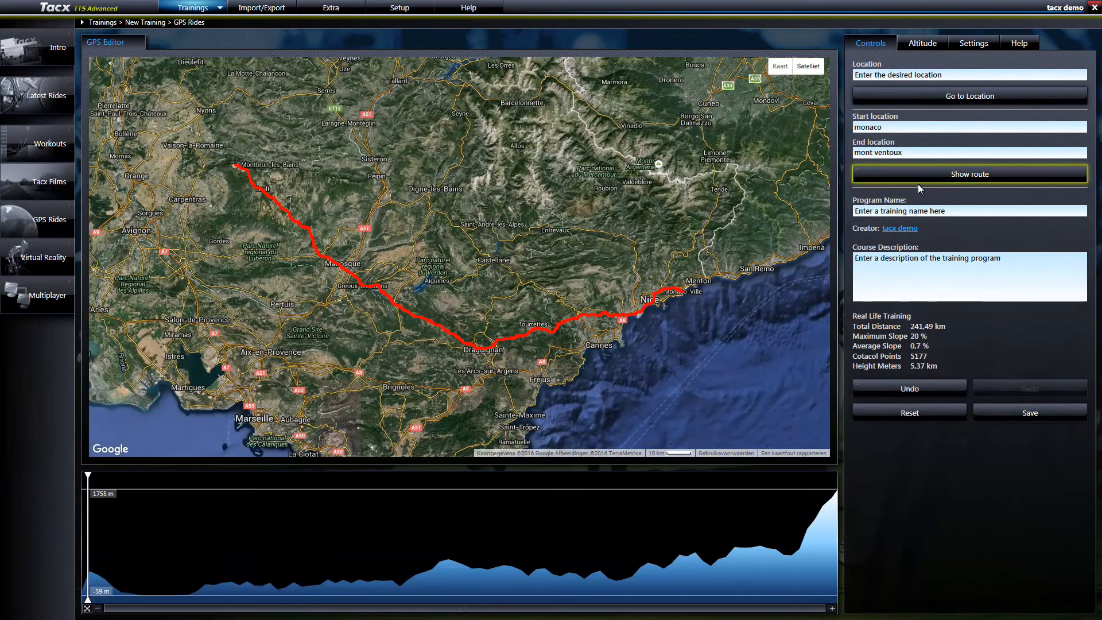
{"action": "type", "text": "M"}
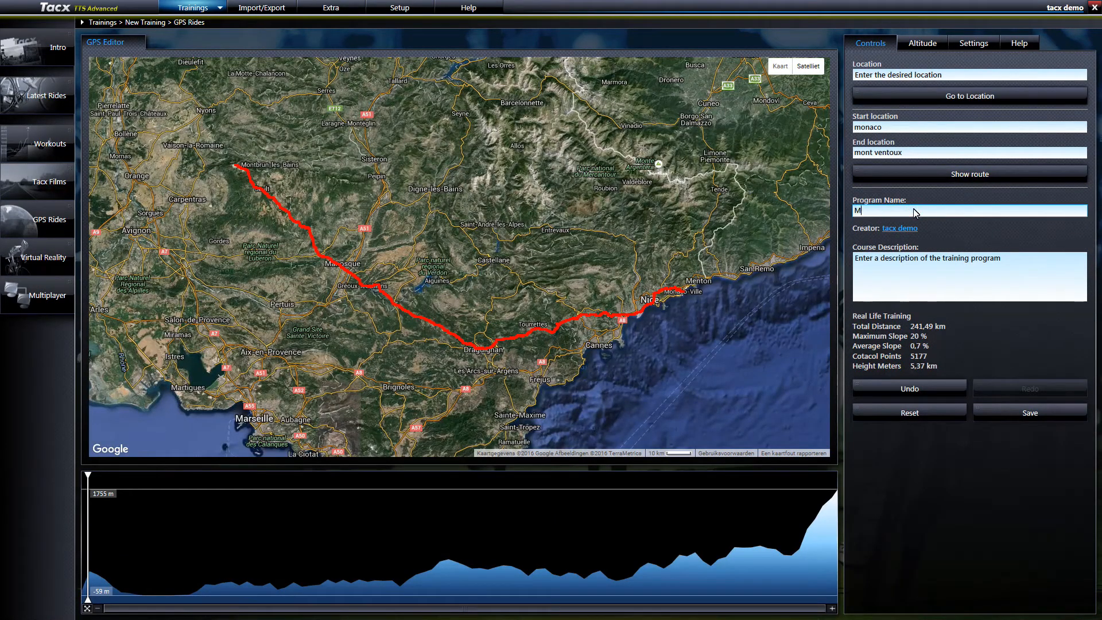
{"action": "type", "text": "onaco"}
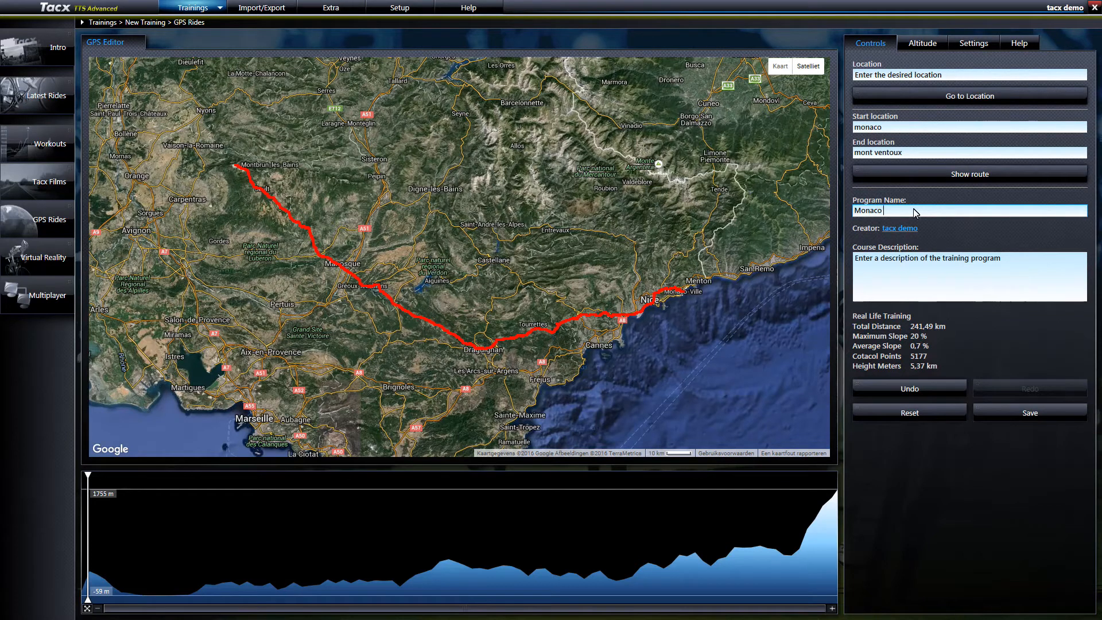
{"action": "type", "text": "- Mo"}
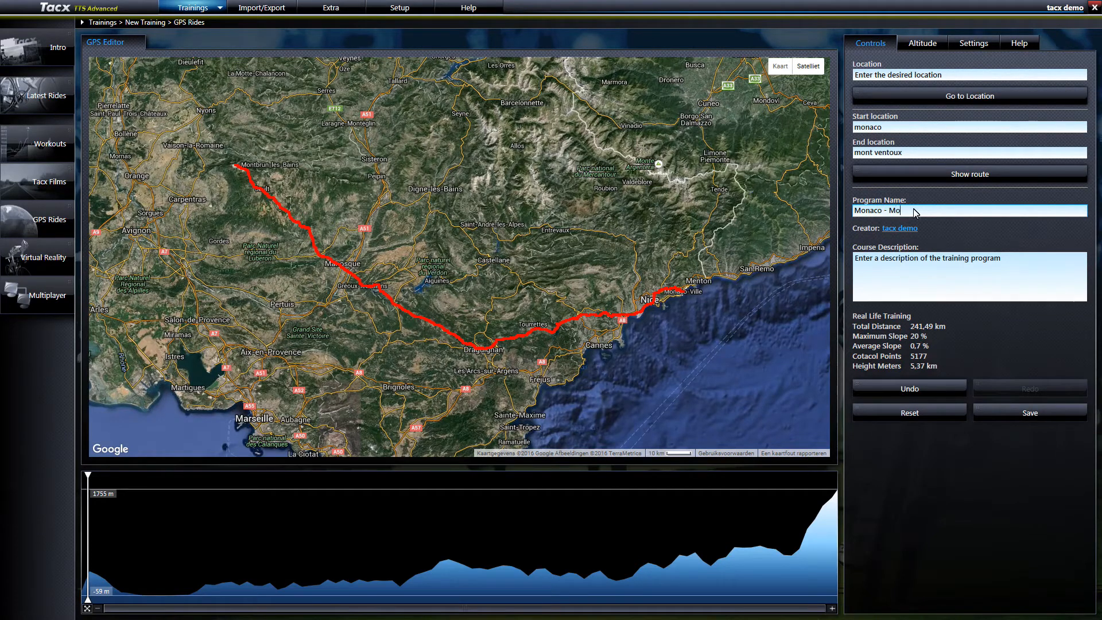
{"action": "type", "text": "nt Vent"}
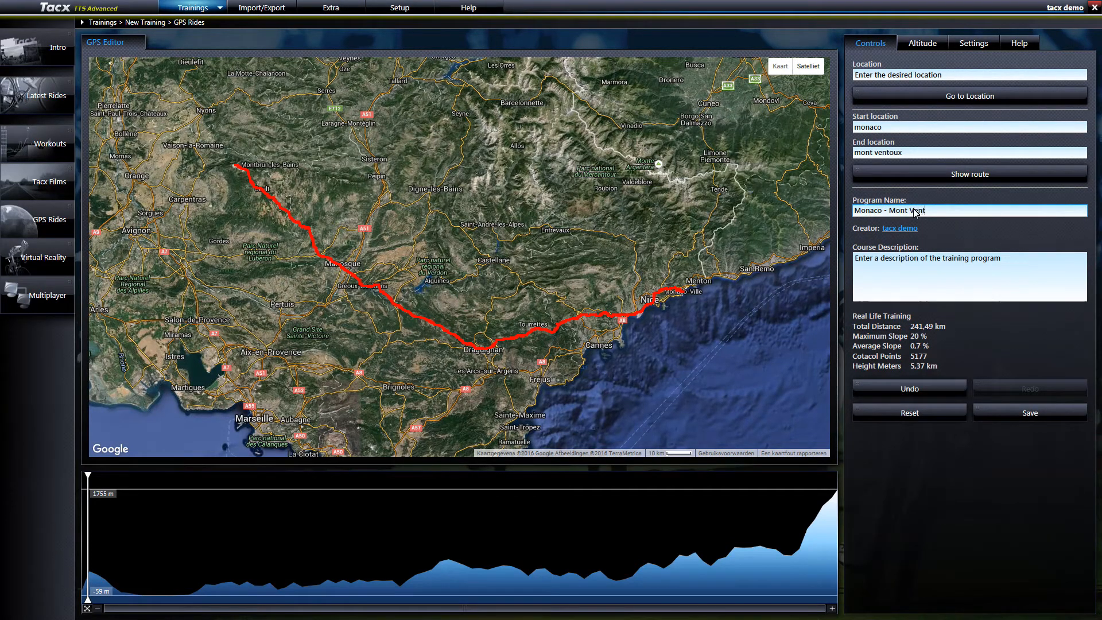
{"action": "type", "text": "oux"}
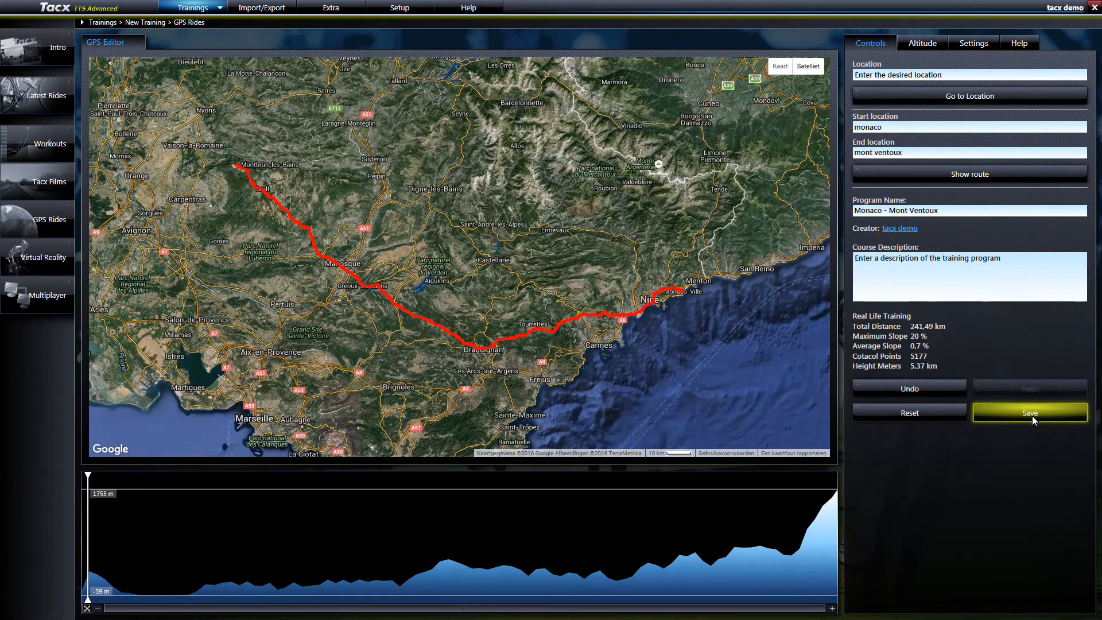
{"action": "left_click", "coordinate": [1030, 413]}
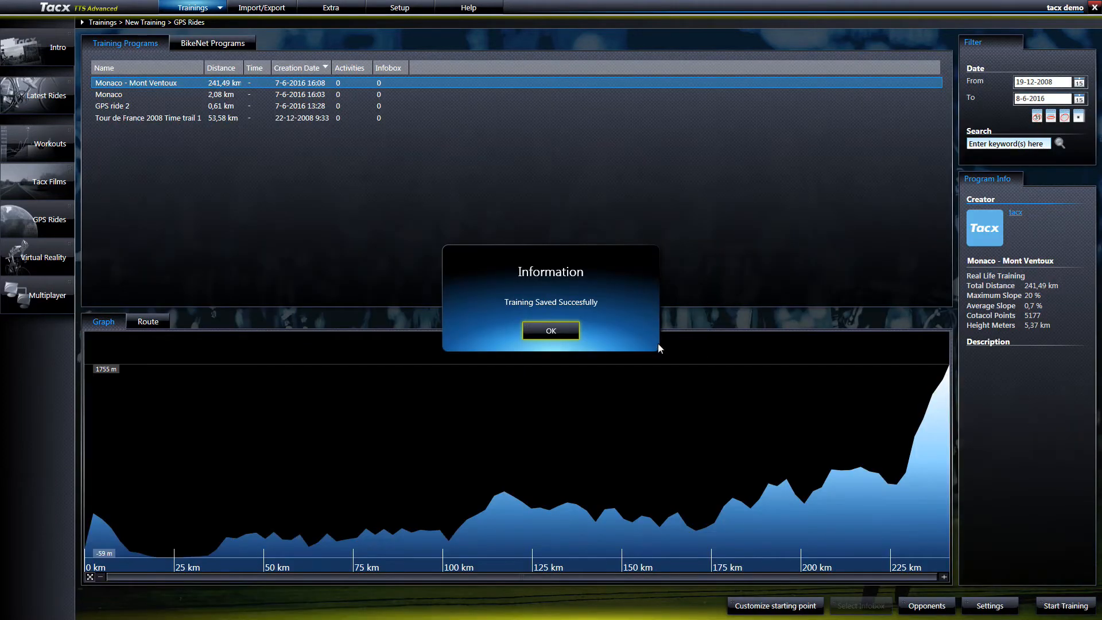
{"action": "left_click", "coordinate": [551, 331]}
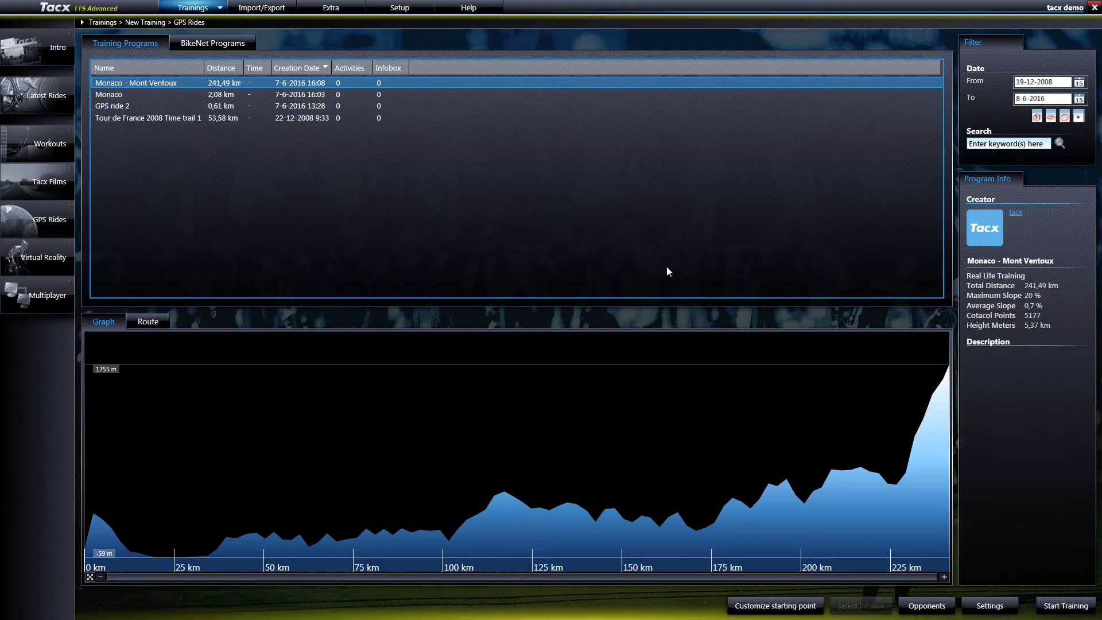
{"action": "mouse_move", "coordinate": [575, 234]}
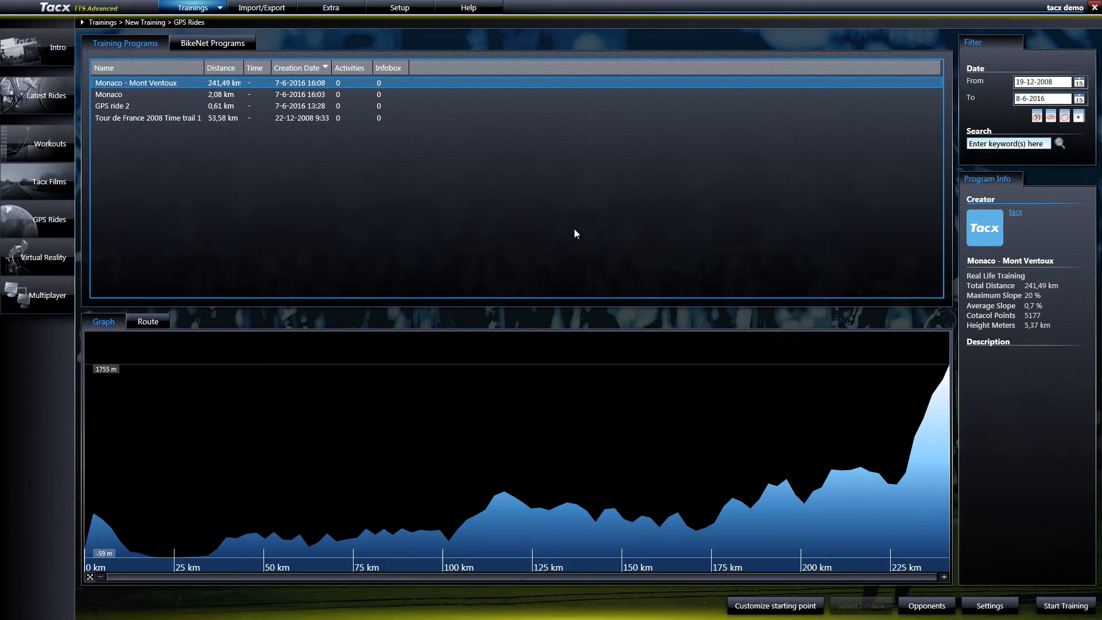
Import f-frankrijk-la-marmotte-nieuwe-route.gpx as a GPS file training and confirm success.
{"action": "left_click", "coordinate": [262, 8]}
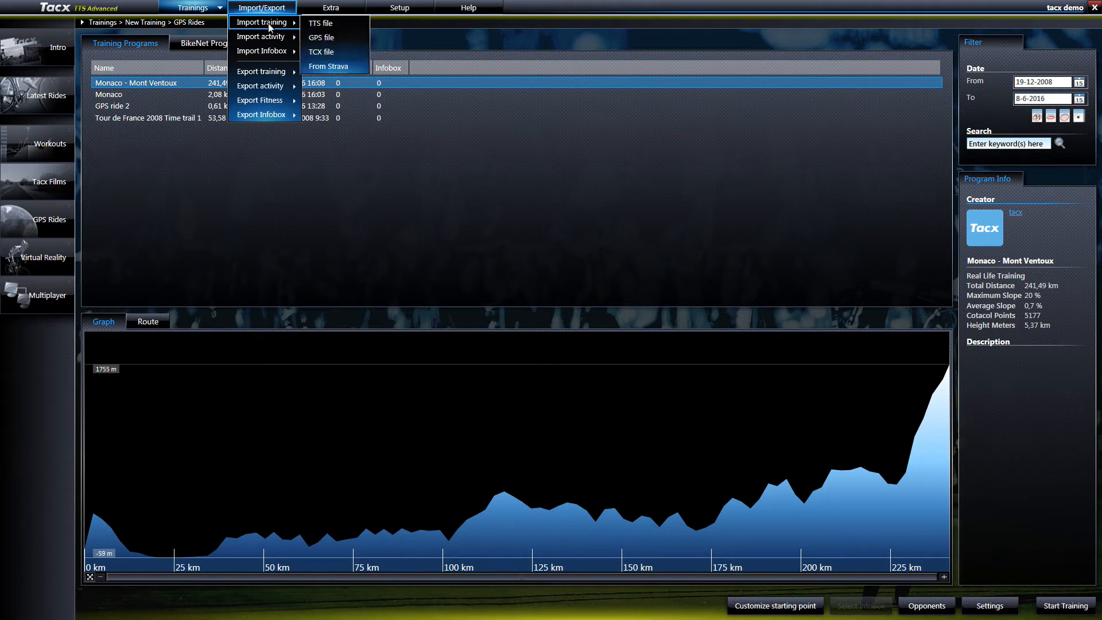
{"action": "mouse_move", "coordinate": [321, 37]}
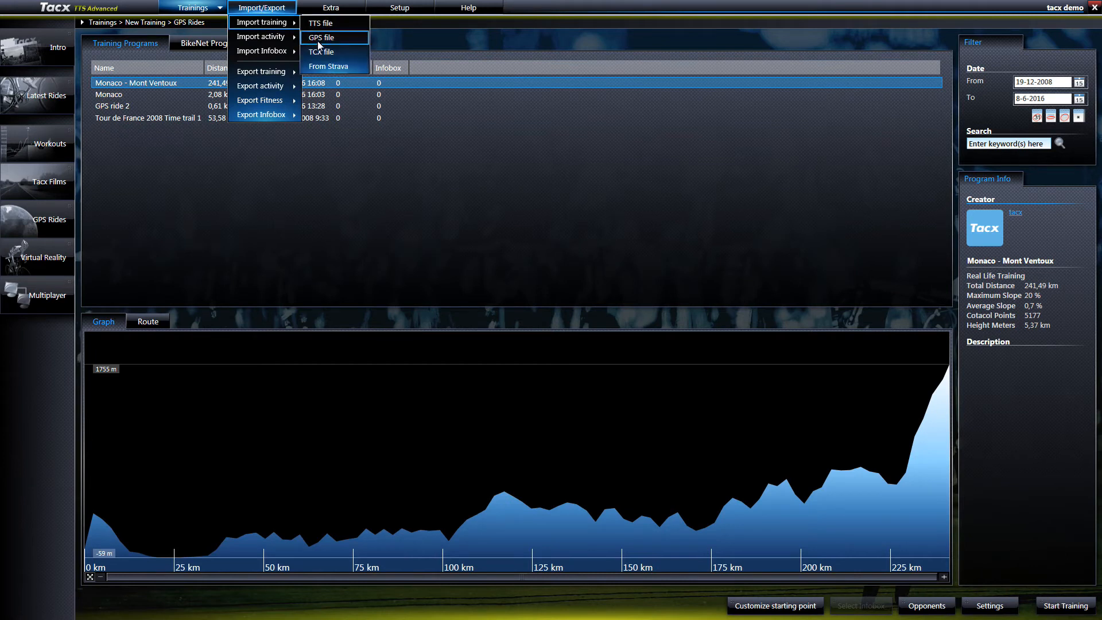
{"action": "left_click", "coordinate": [322, 37]}
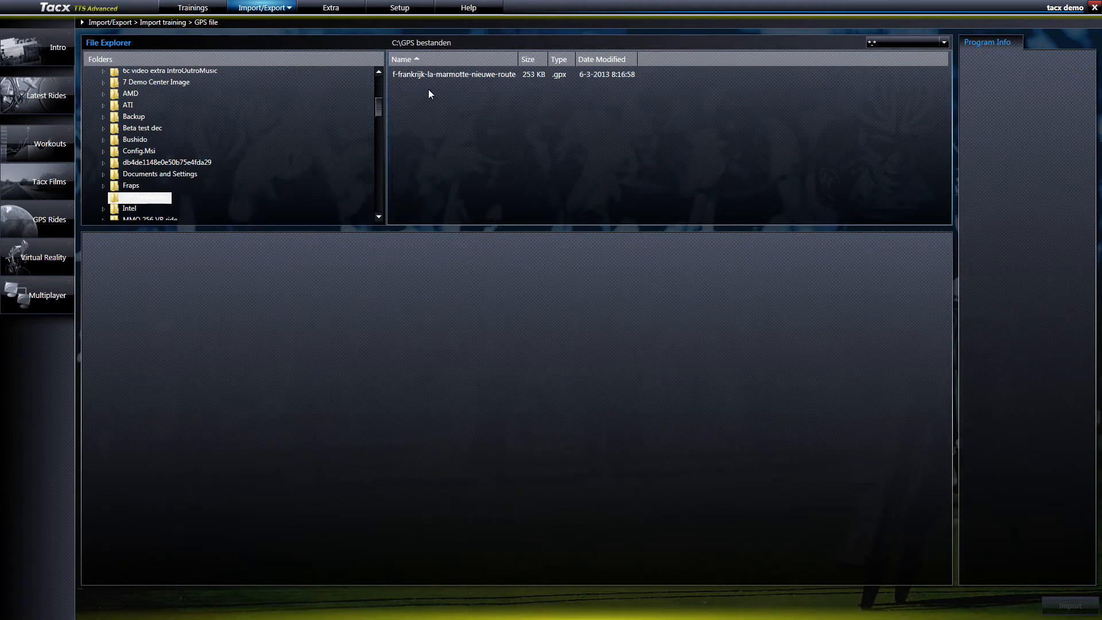
{"action": "left_click", "coordinate": [455, 74]}
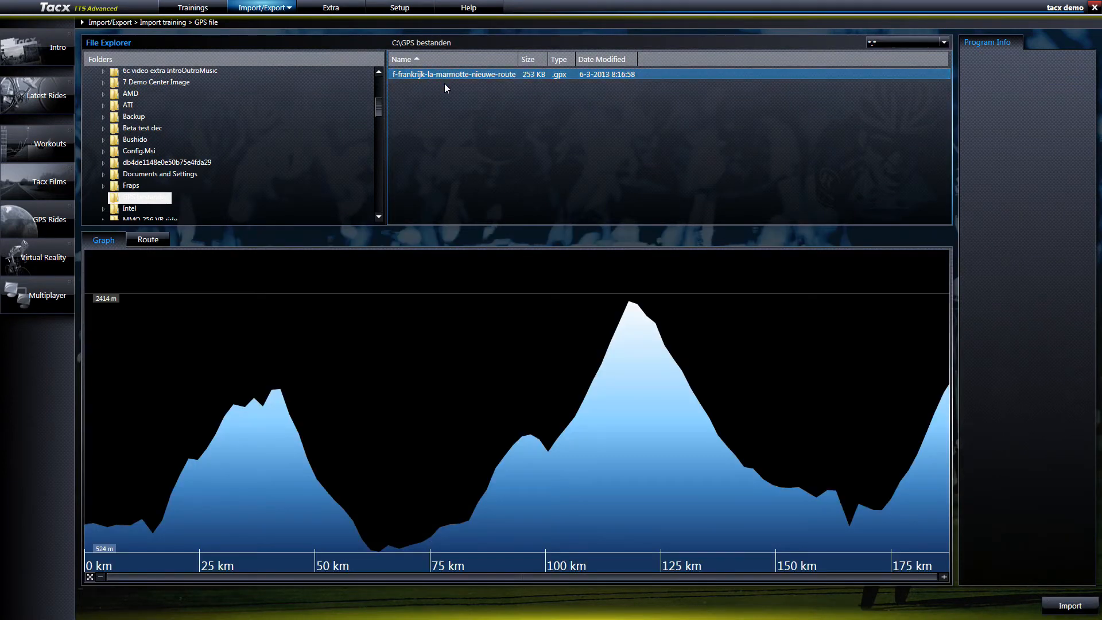
{"action": "mouse_move", "coordinate": [311, 157]}
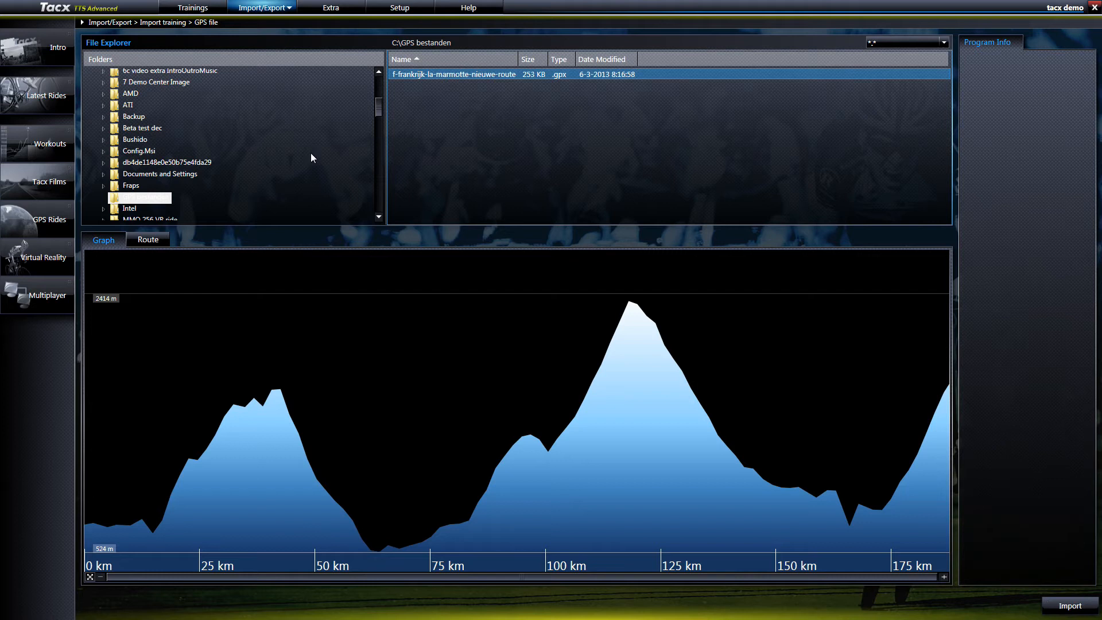
{"action": "mouse_move", "coordinate": [1089, 586]}
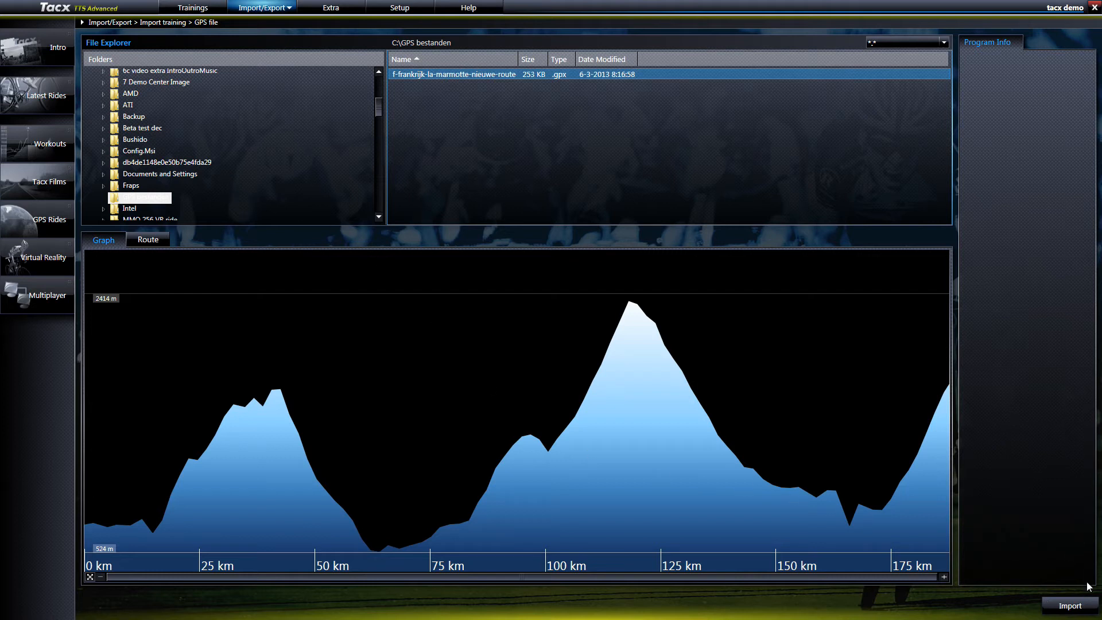
{"action": "left_click", "coordinate": [1068, 605]}
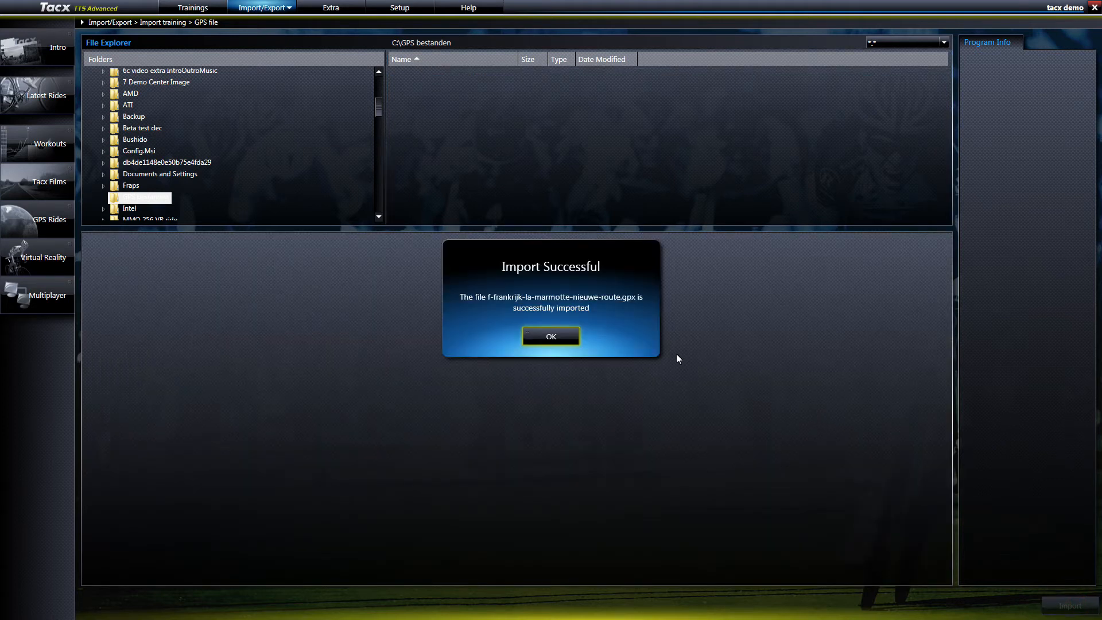
{"action": "mouse_move", "coordinate": [591, 313]}
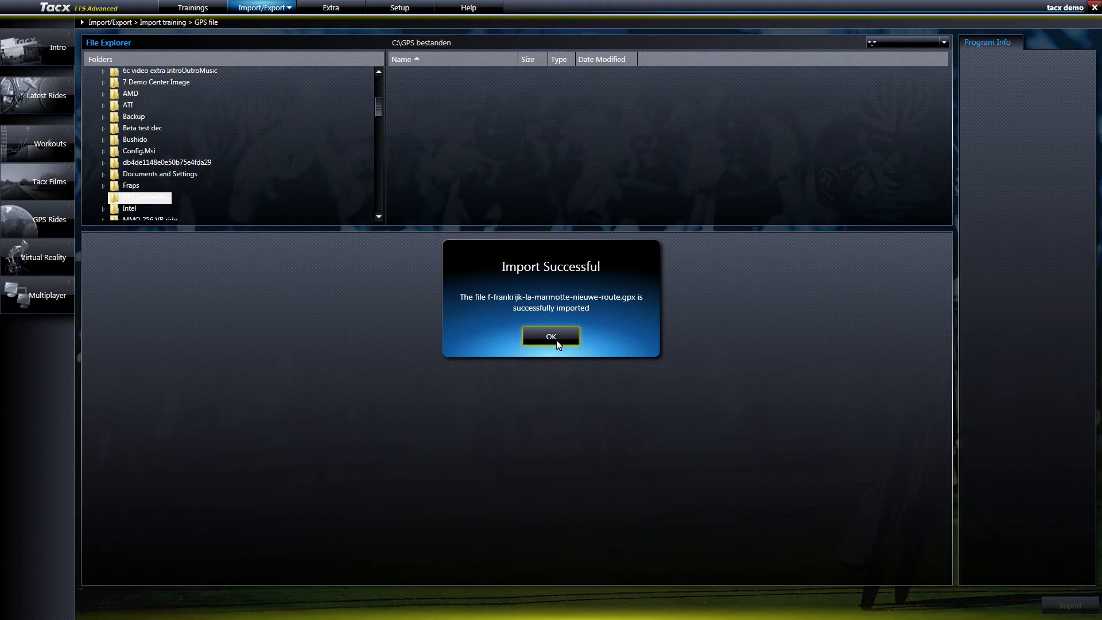
{"action": "left_click", "coordinate": [551, 336]}
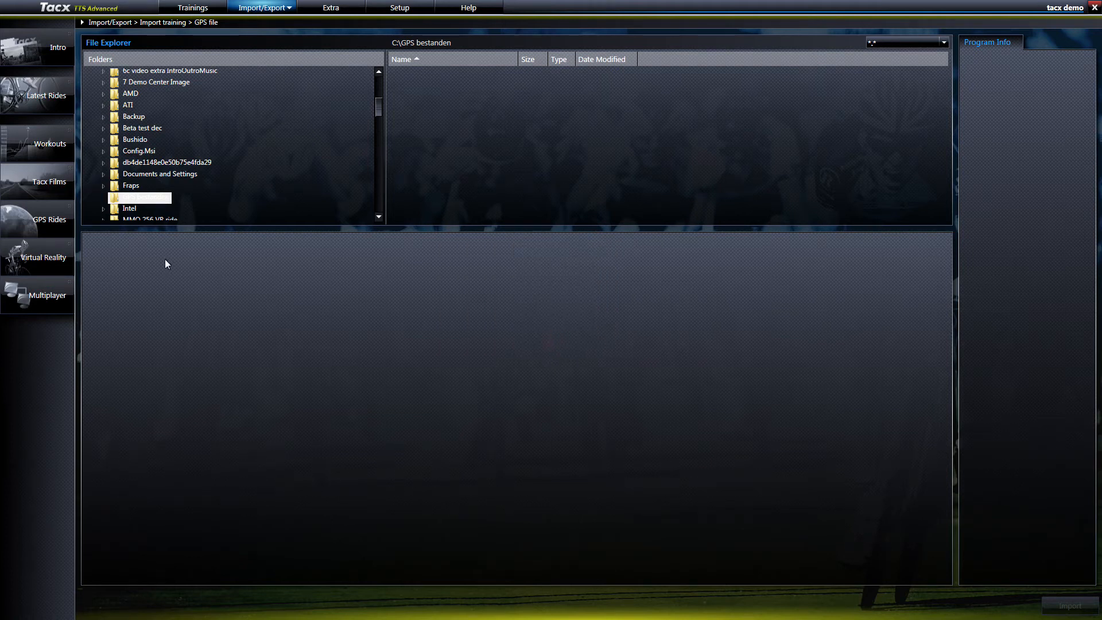
Select the imported marmotte route in GPS Rides to view its 187.62 km profile.
{"action": "left_click", "coordinate": [48, 220]}
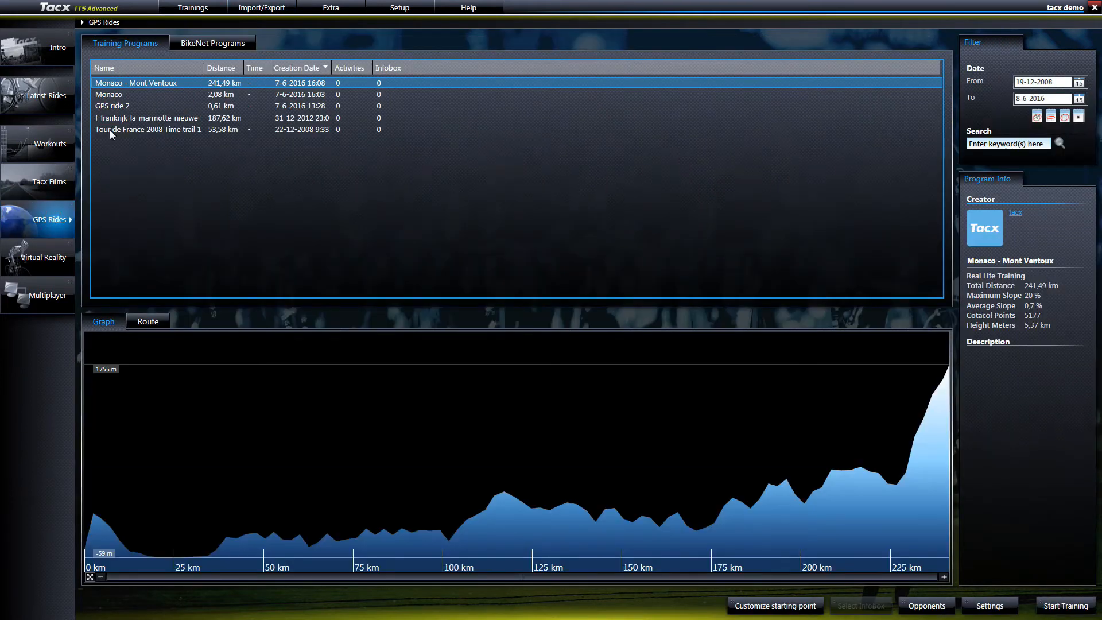
{"action": "left_click", "coordinate": [148, 117]}
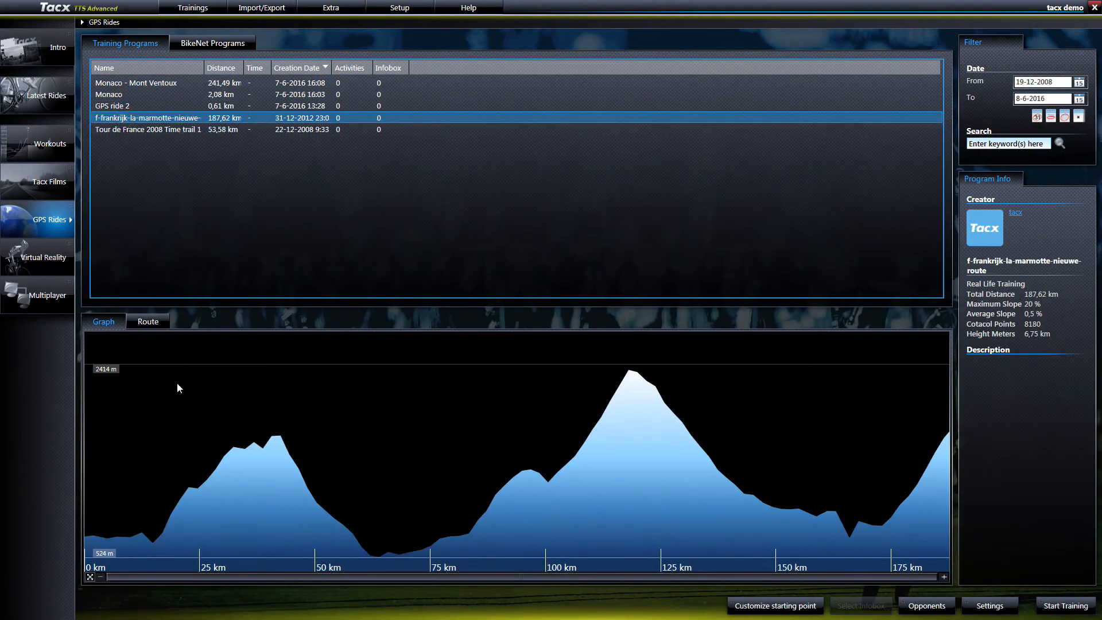
{"action": "mouse_move", "coordinate": [908, 573]}
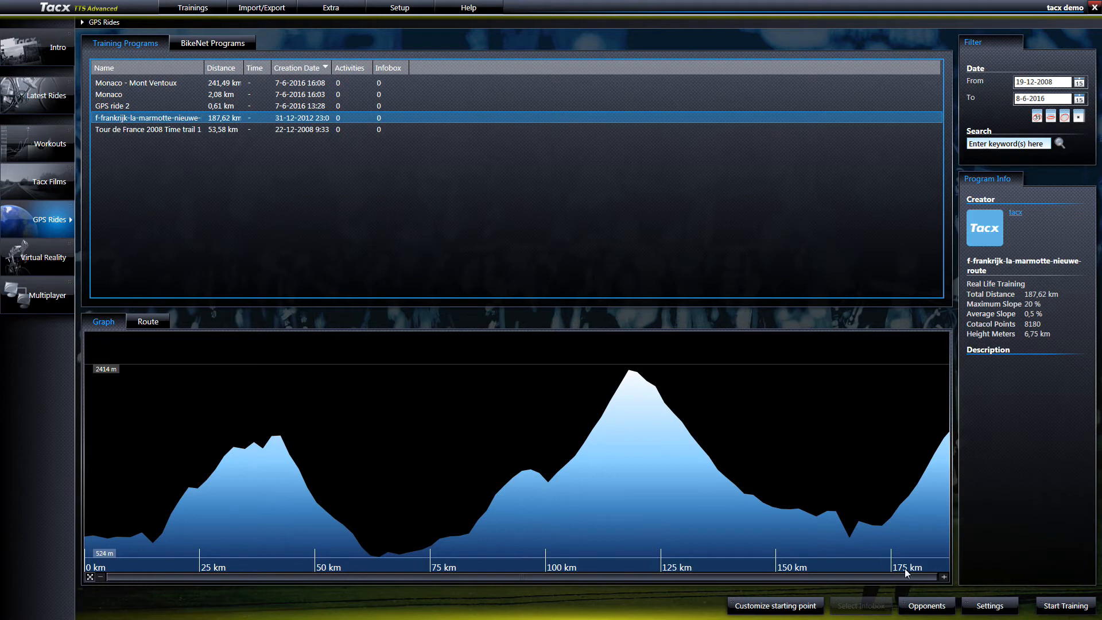
{"action": "mouse_move", "coordinate": [1064, 605]}
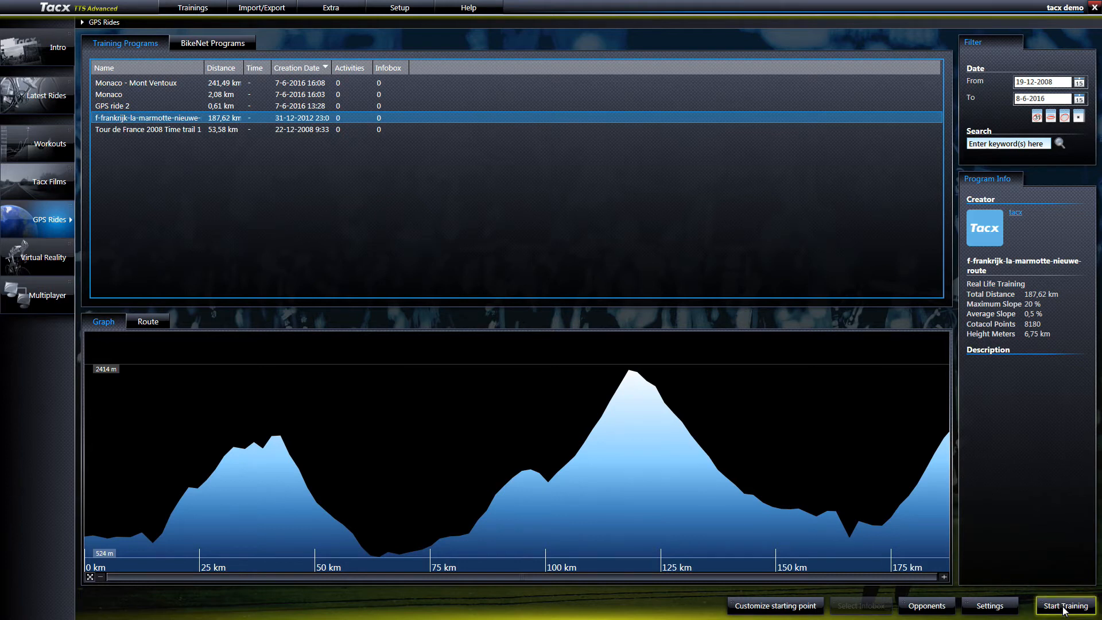
{"action": "mouse_move", "coordinate": [889, 394]}
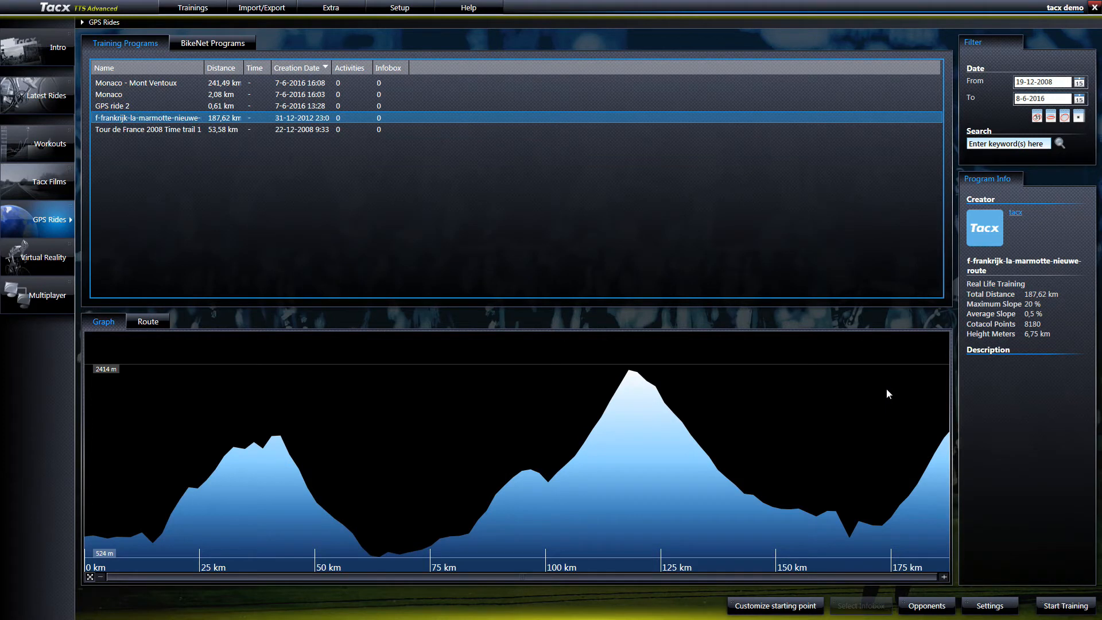
Create a new sub-ride from the marmotte route using Trainings > Create New From.
{"action": "left_click", "coordinate": [193, 7]}
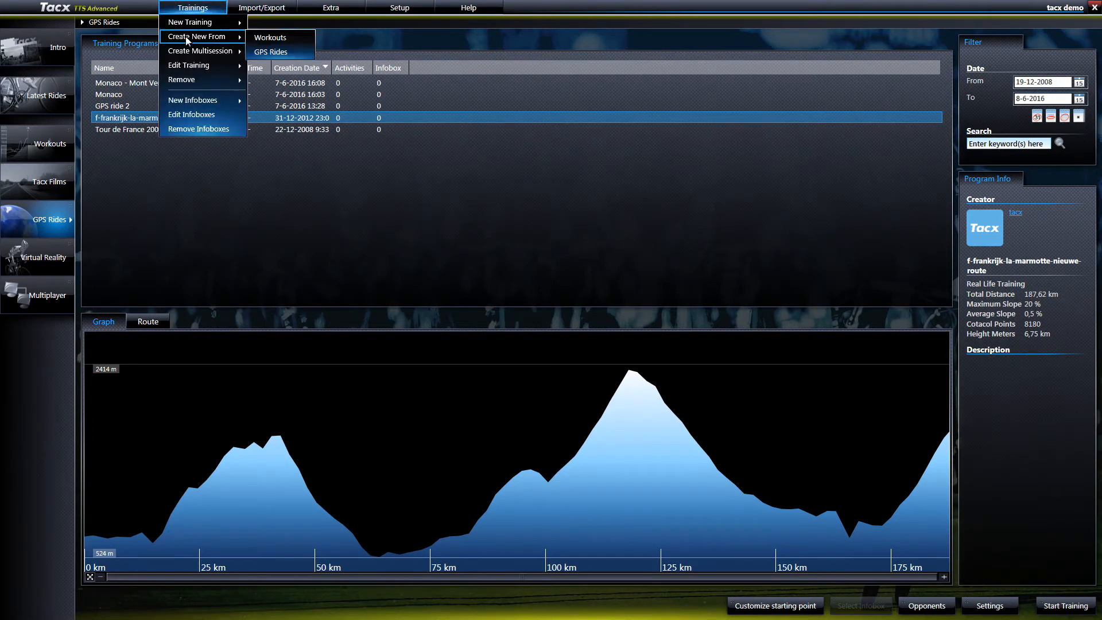
{"action": "mouse_move", "coordinate": [272, 57]}
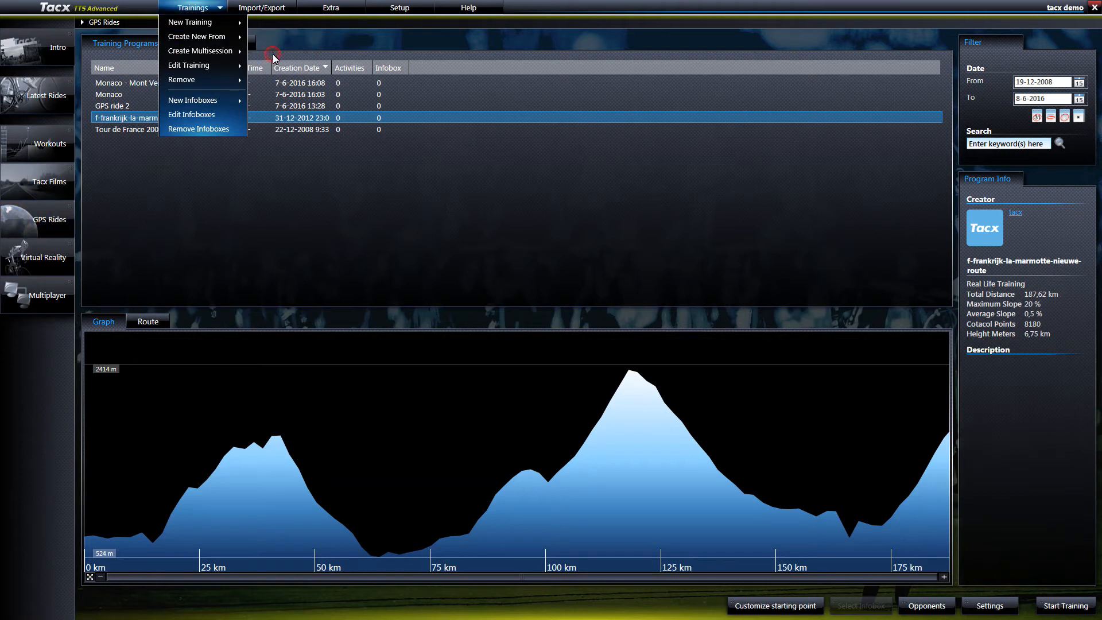
{"action": "left_click", "coordinate": [197, 36]}
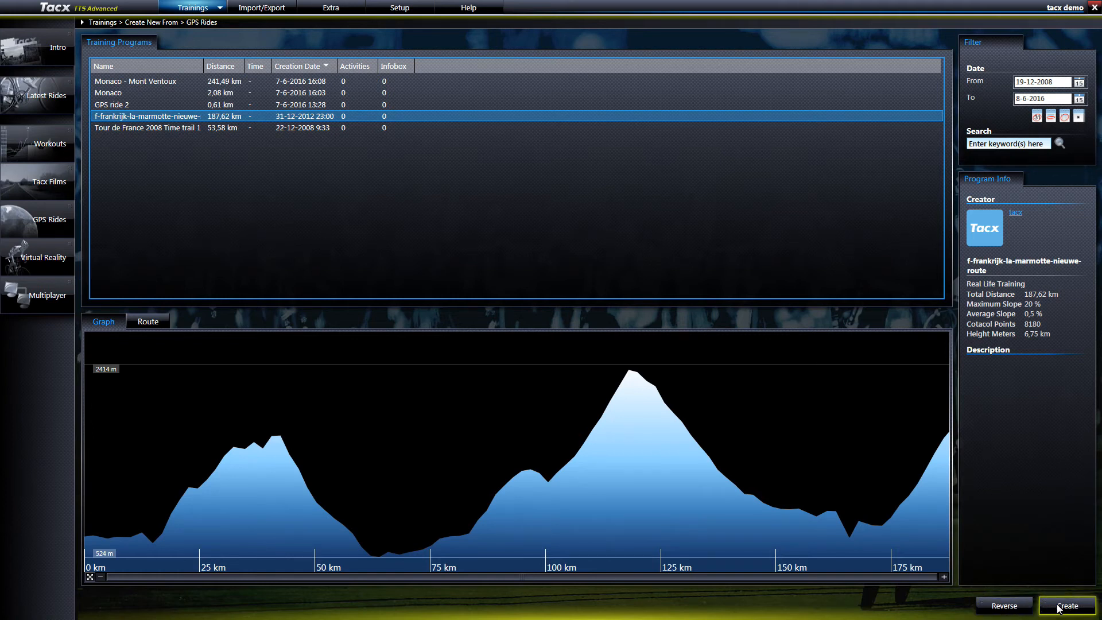
{"action": "left_click", "coordinate": [1067, 605]}
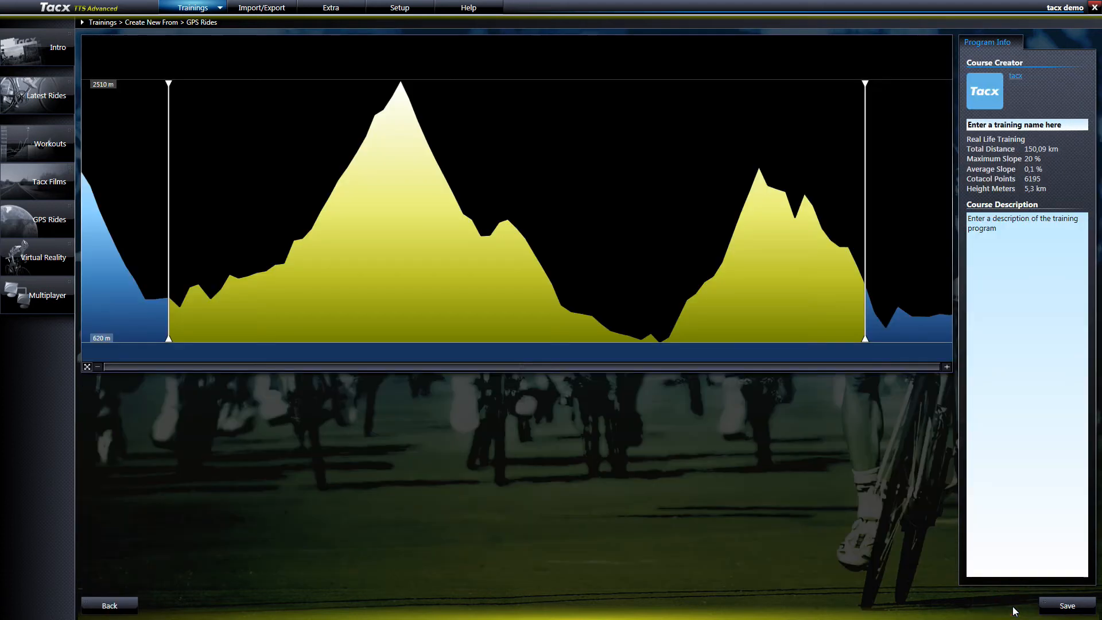
{"action": "mouse_move", "coordinate": [1067, 605]}
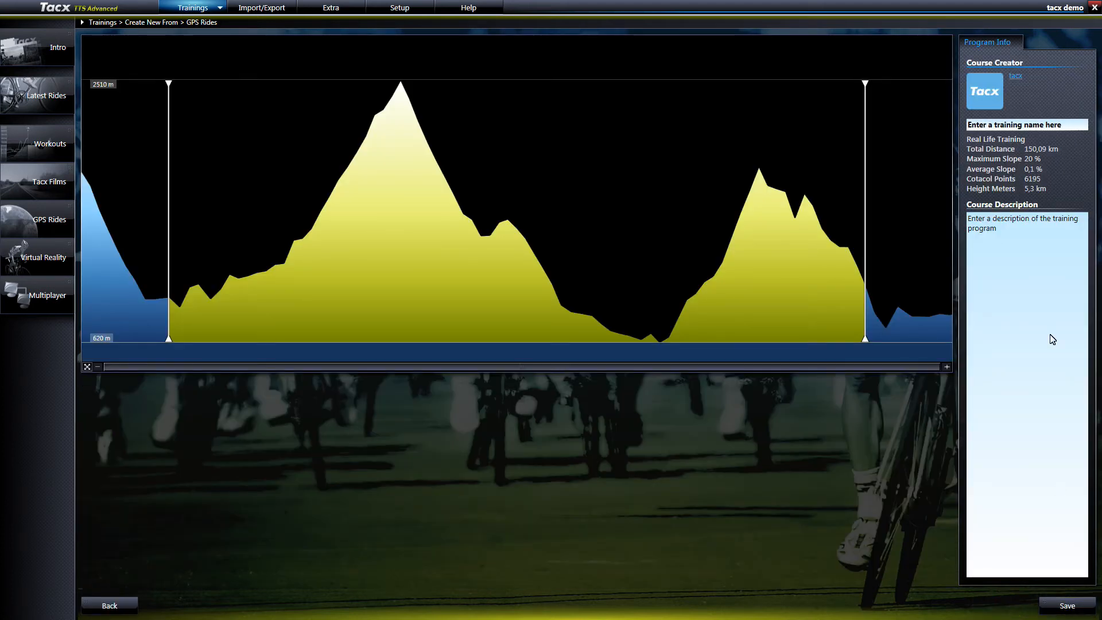
Name the trimmed 150.09 km section 'ride 4', save it and confirm.
{"action": "left_click", "coordinate": [1026, 124]}
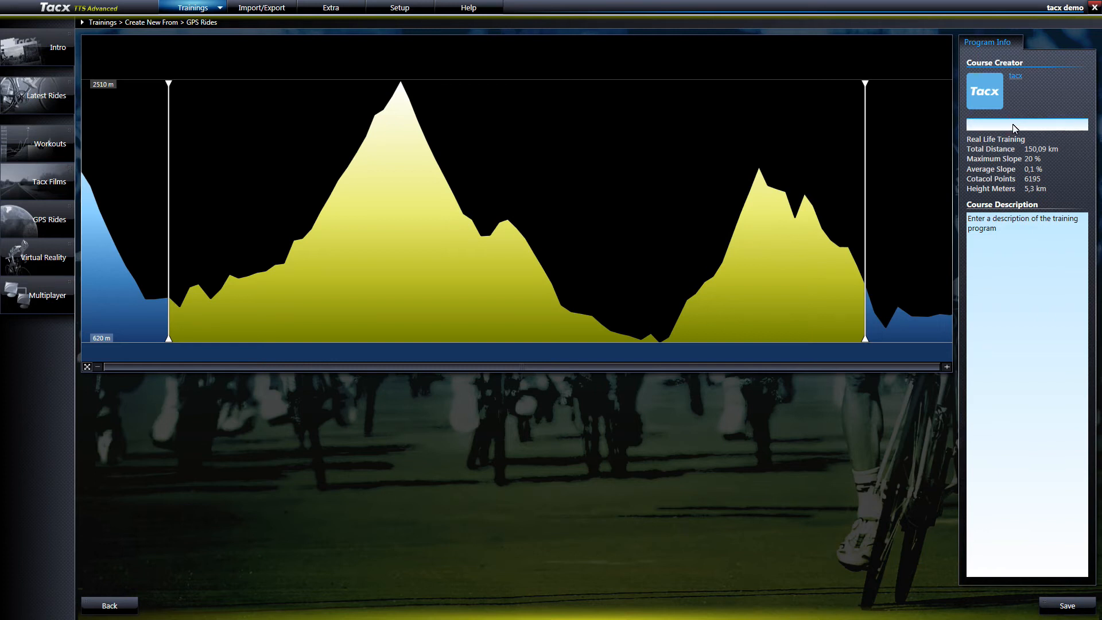
{"action": "type", "text": "ride 4"}
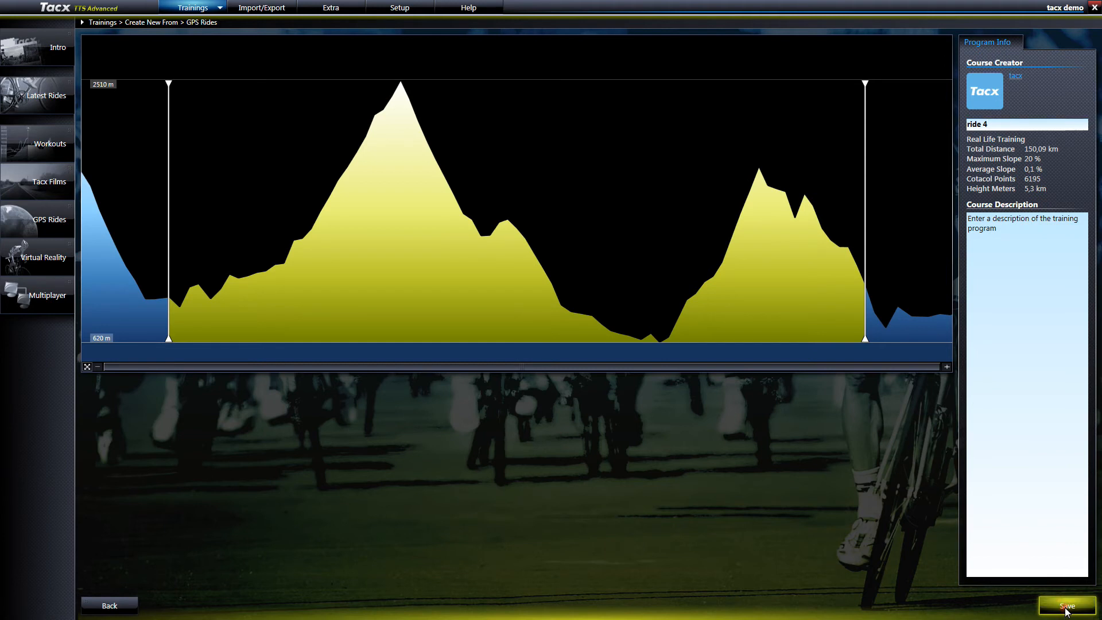
{"action": "left_click", "coordinate": [1066, 605]}
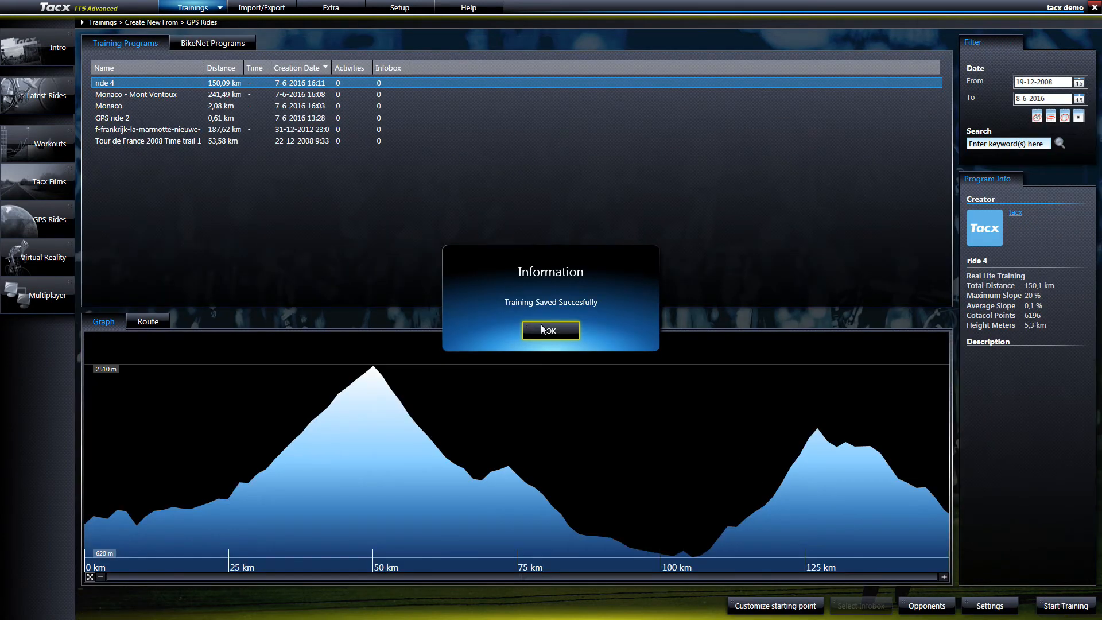
{"action": "left_click", "coordinate": [550, 331]}
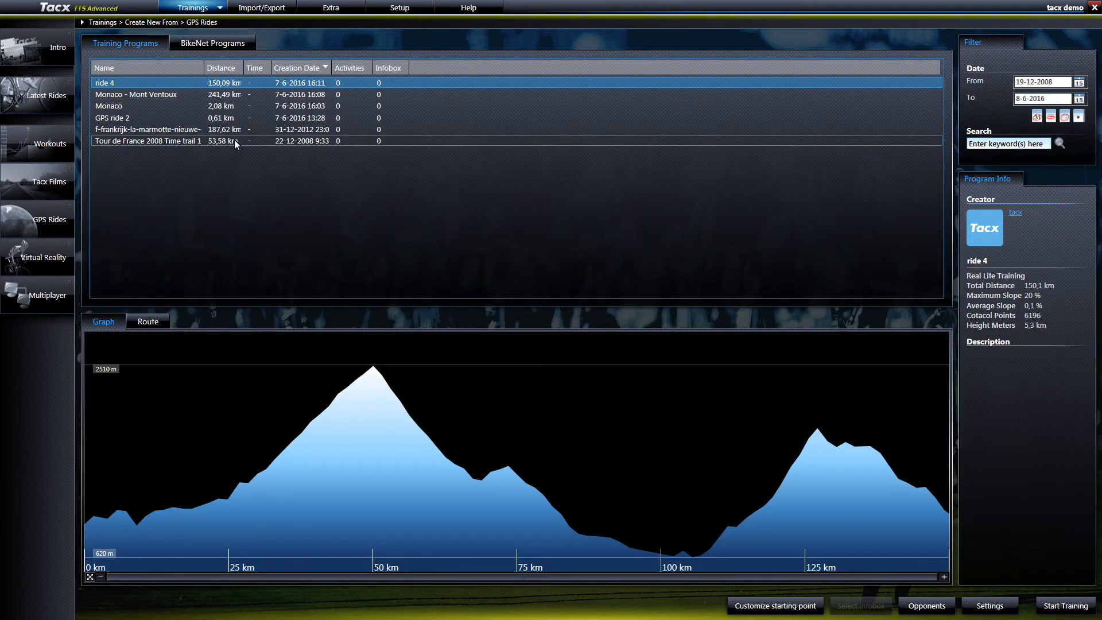
{"action": "mouse_move", "coordinate": [319, 209]}
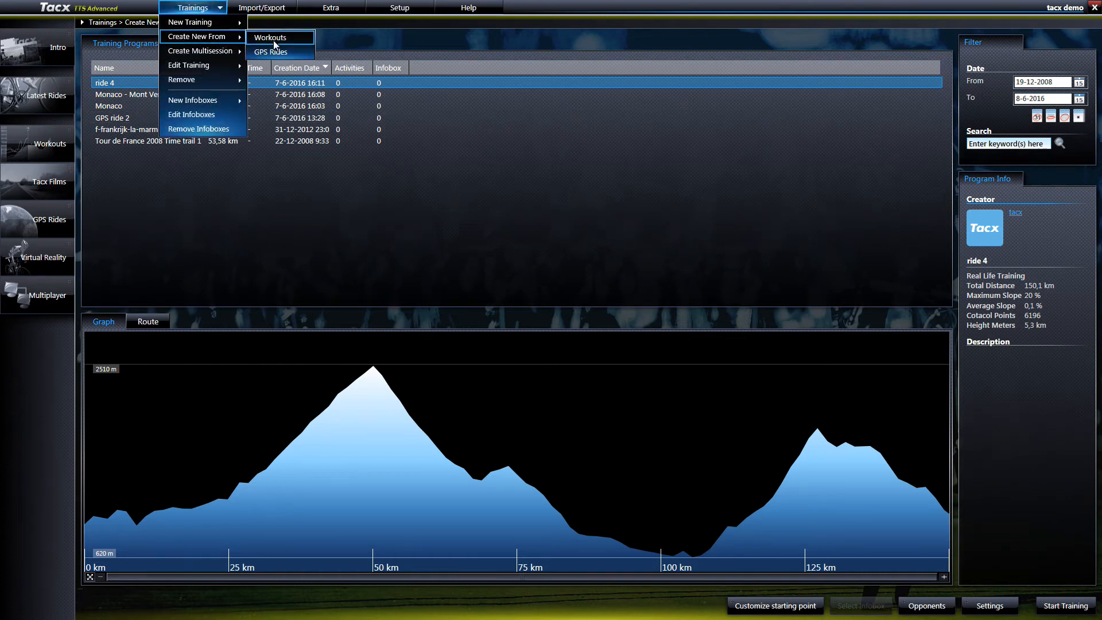
Cut a 90.61 km sub-ride from the la marmotte GPS route, name it 'Ride 5', and save it.
{"action": "left_click", "coordinate": [270, 52]}
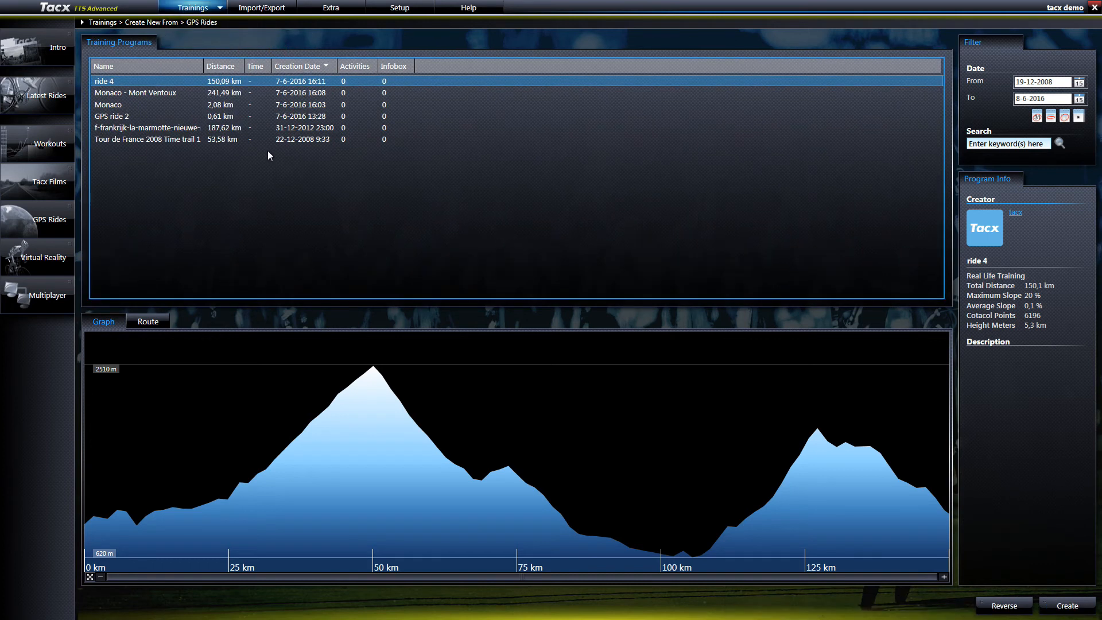
{"action": "left_click", "coordinate": [148, 128]}
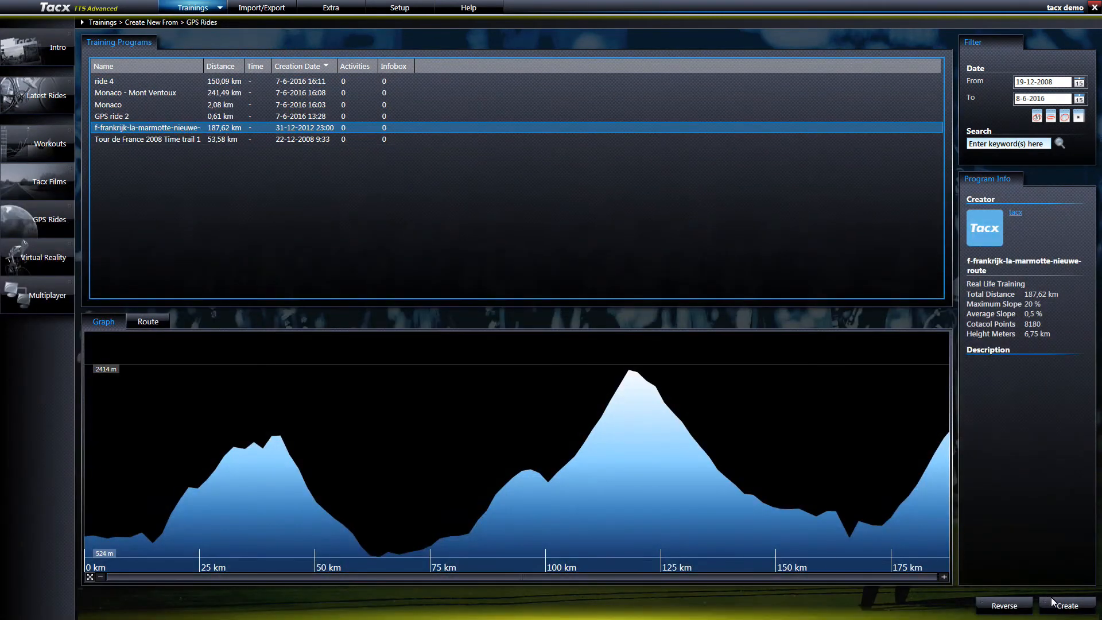
{"action": "left_click", "coordinate": [1064, 605]}
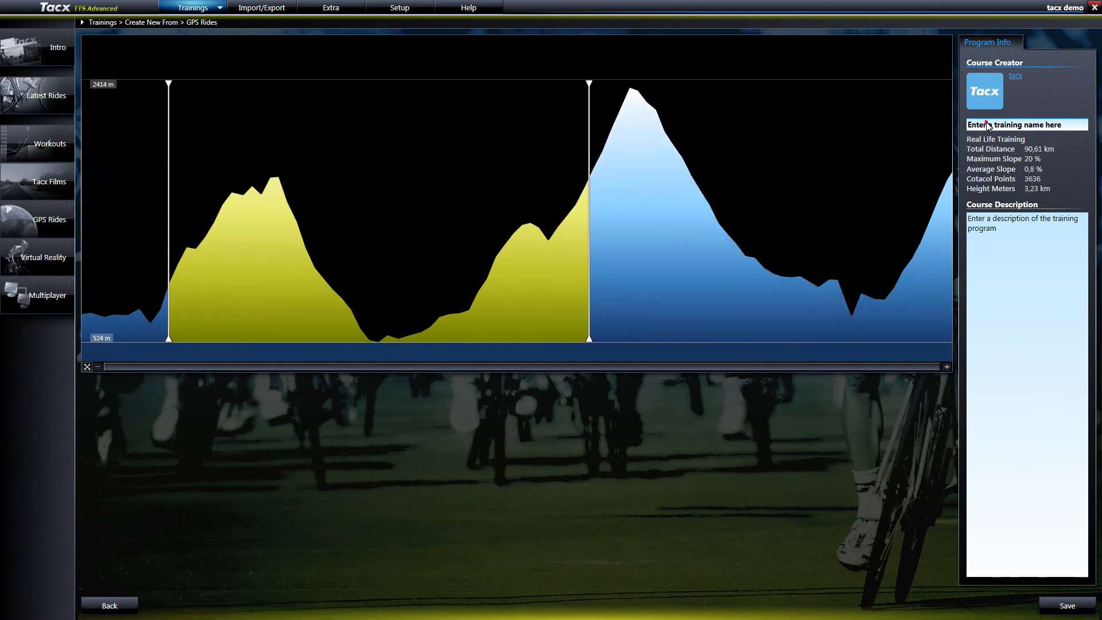
{"action": "type", "text": "Ride 5"}
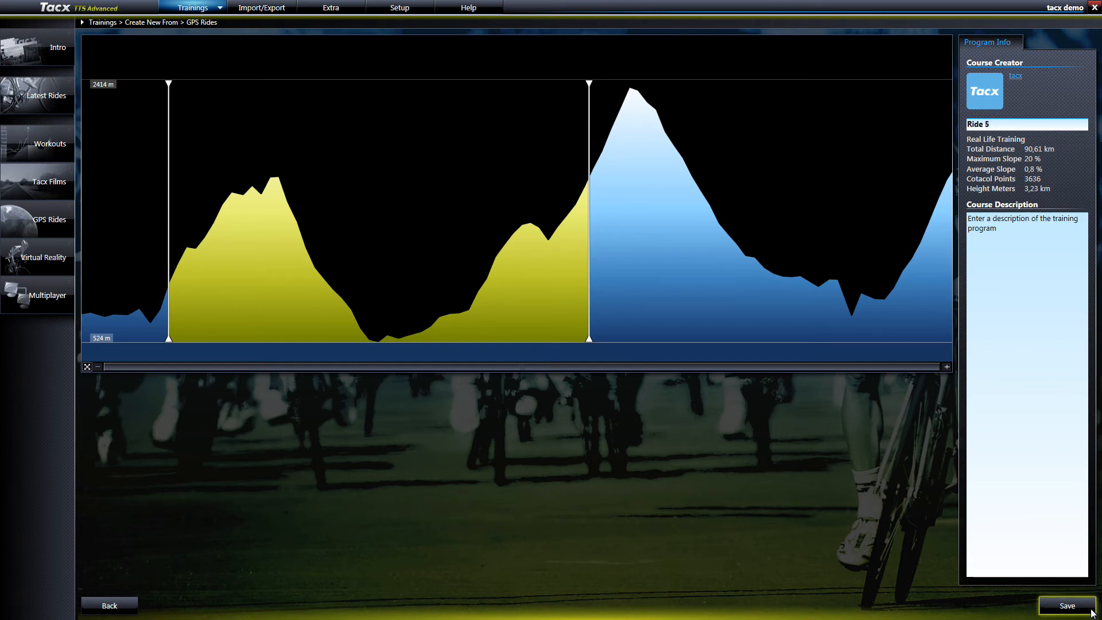
{"action": "left_click", "coordinate": [1067, 605]}
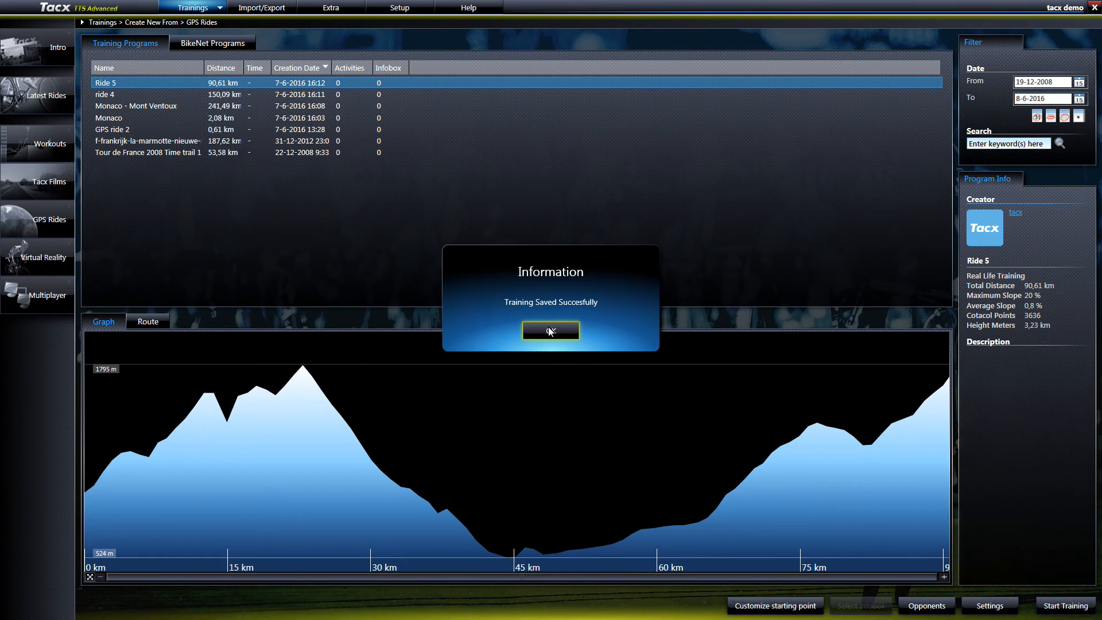
{"action": "left_click", "coordinate": [551, 330]}
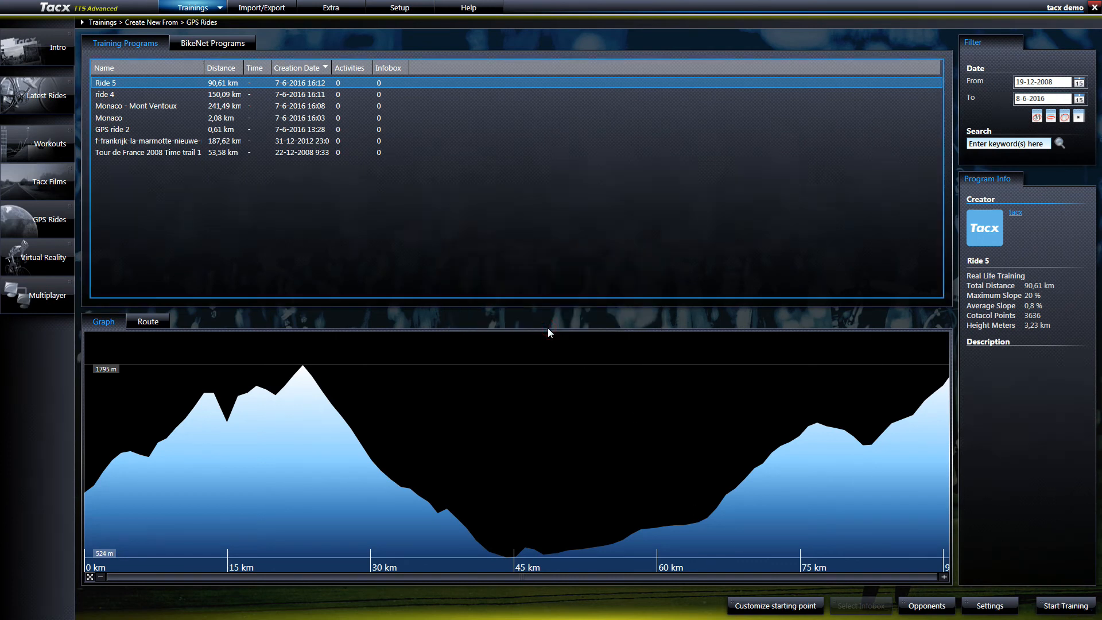
{"action": "left_click", "coordinate": [191, 8]}
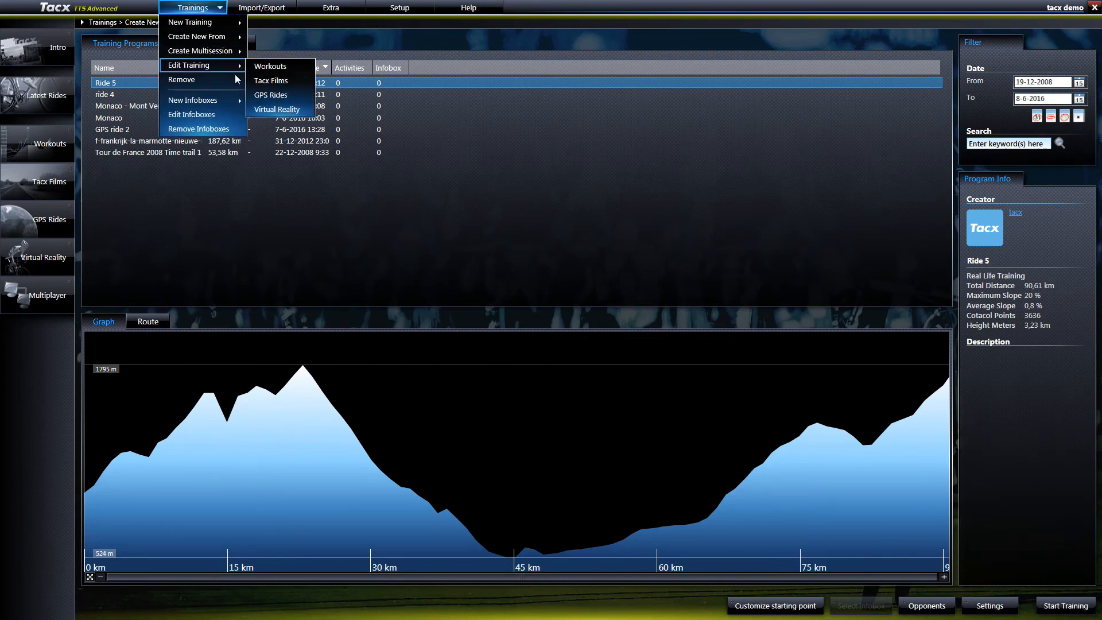
Open the Monaco GPS ride for editing and extend its route to a new map point.
{"action": "left_click", "coordinate": [270, 95]}
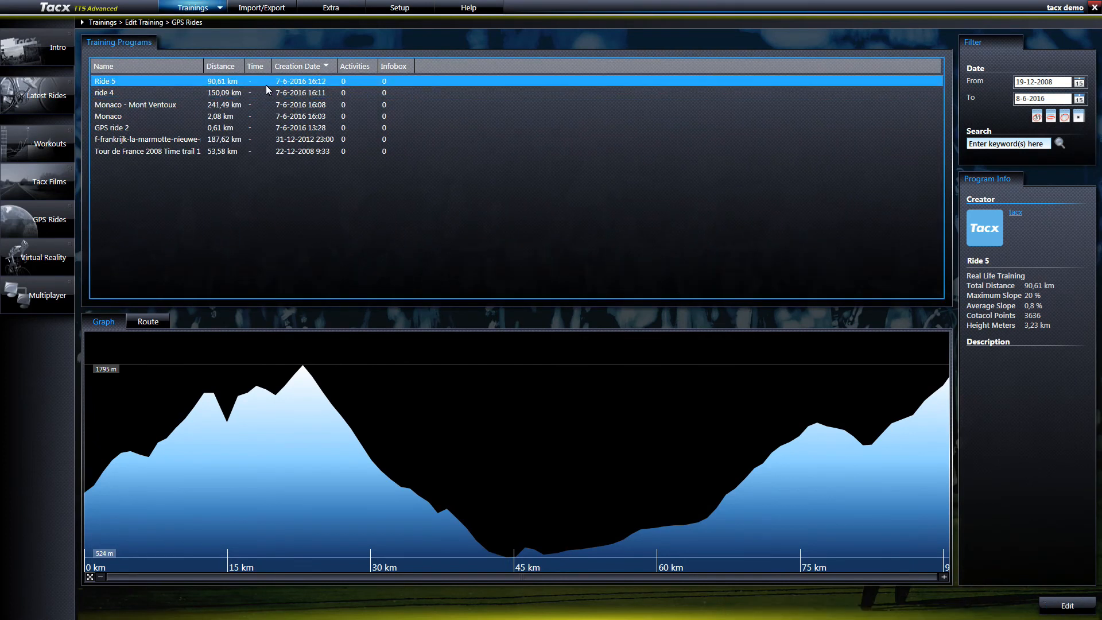
{"action": "left_click", "coordinate": [108, 116]}
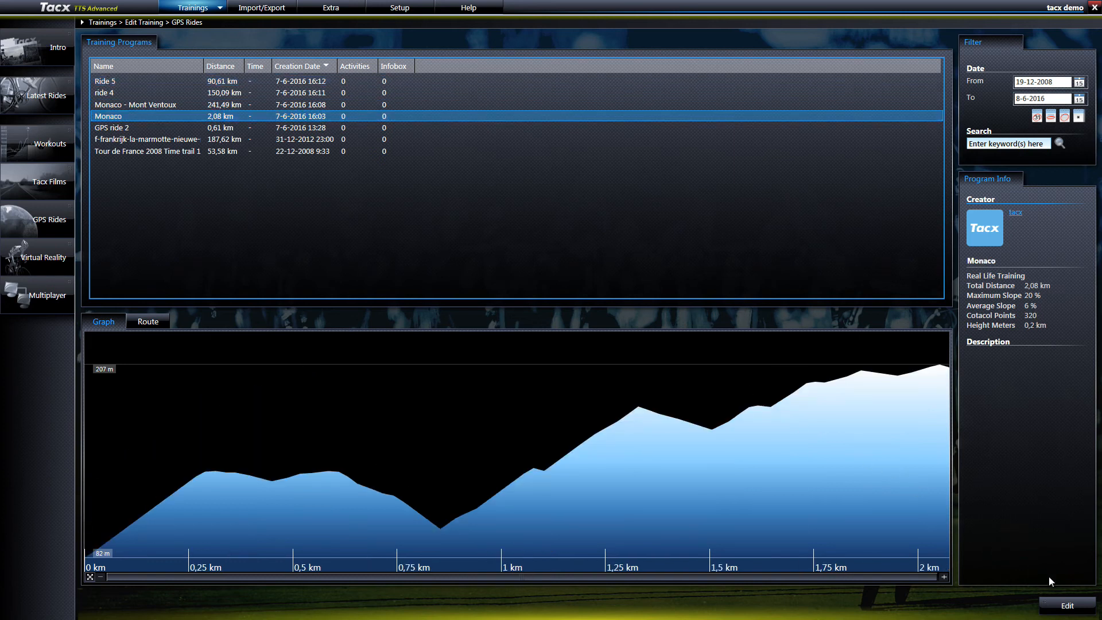
{"action": "left_click", "coordinate": [1066, 605]}
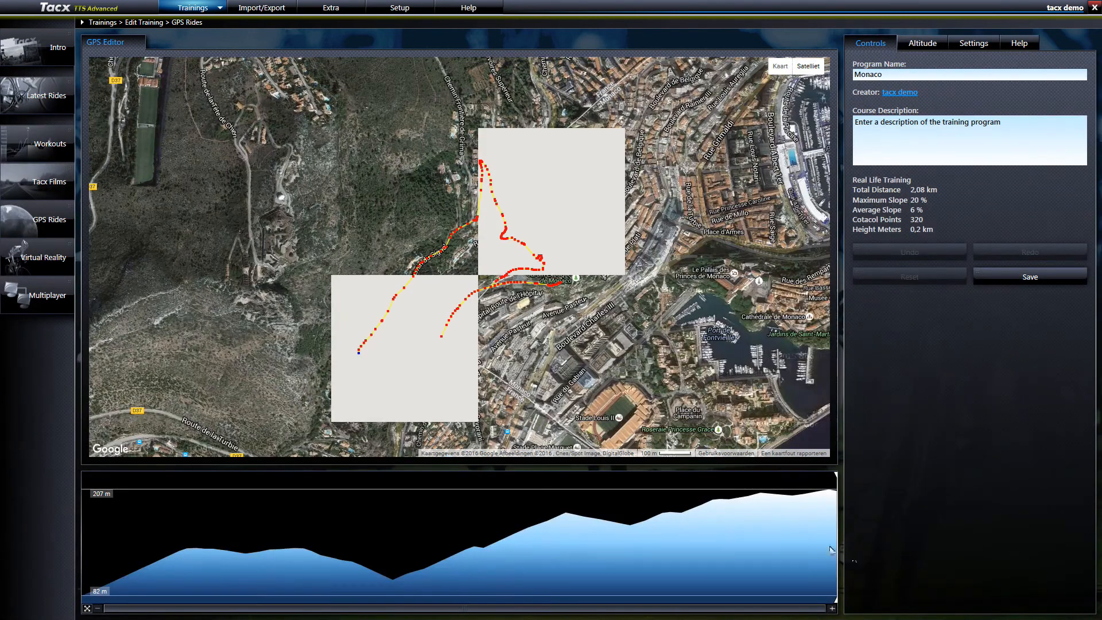
{"action": "mouse_move", "coordinate": [495, 279]}
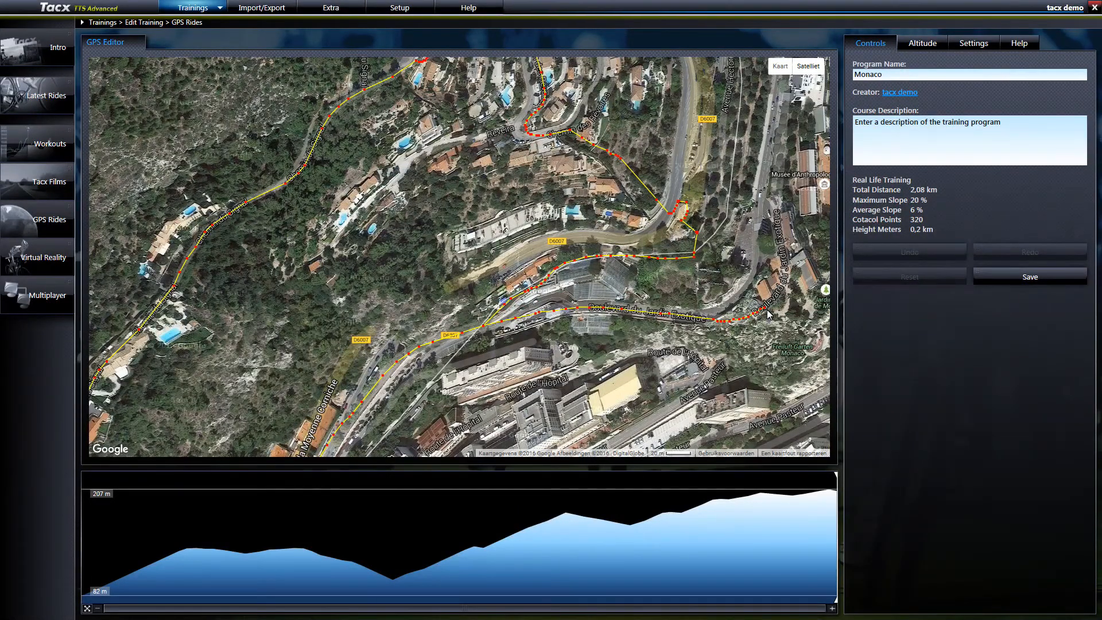
{"action": "mouse_move", "coordinate": [783, 208]}
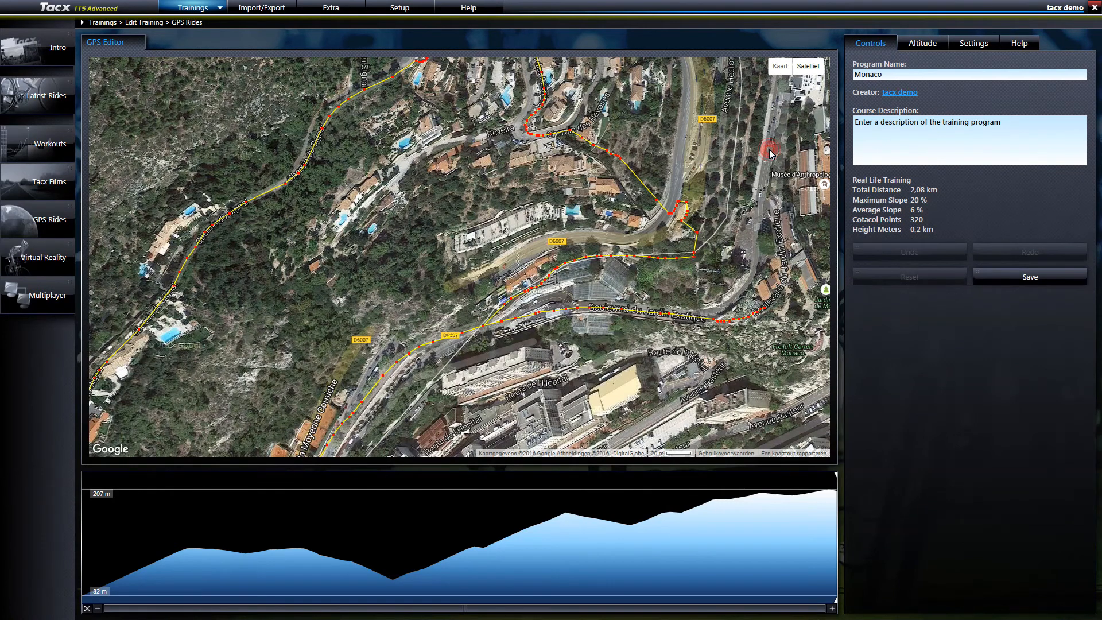
{"action": "left_click", "coordinate": [772, 148]}
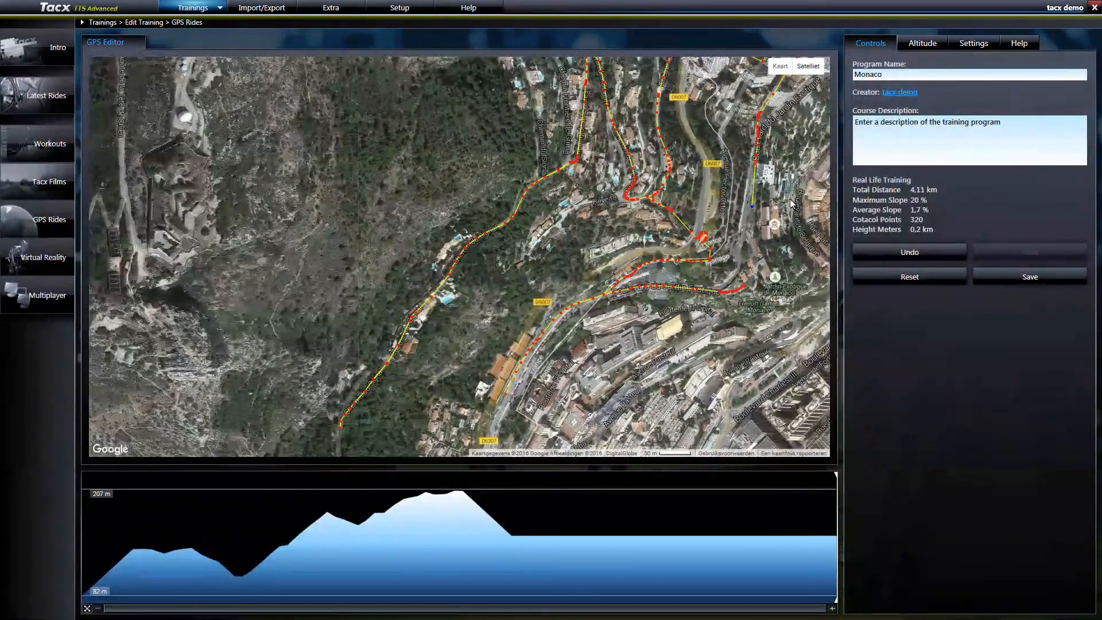
Load Monaco's altitude profile from the web and save the 3.88 km route.
{"action": "left_click", "coordinate": [923, 43]}
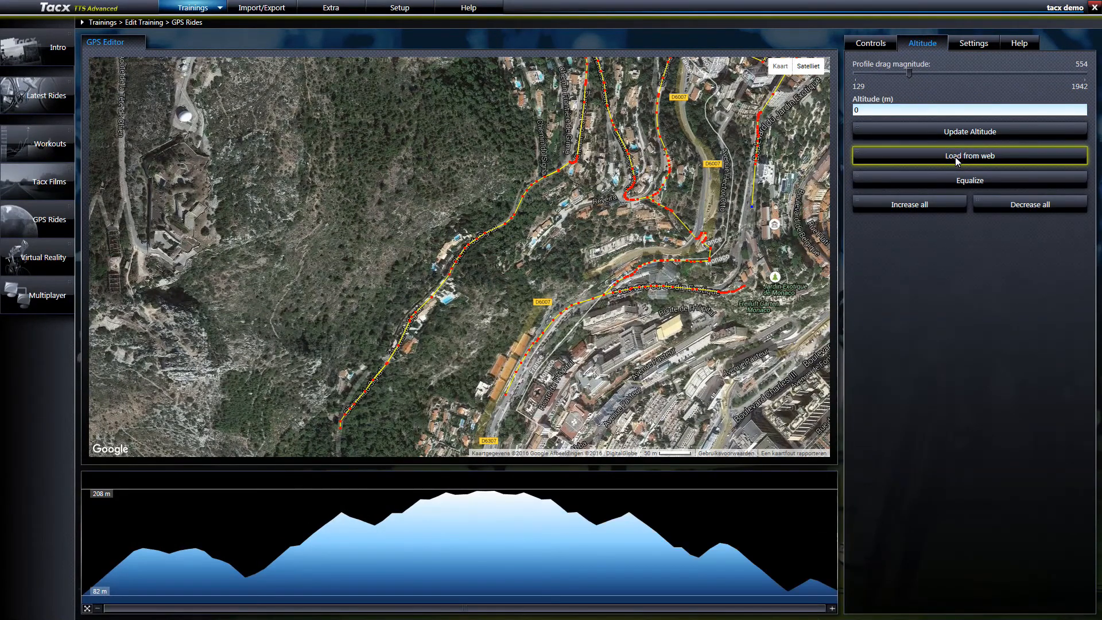
{"action": "left_click", "coordinate": [871, 43]}
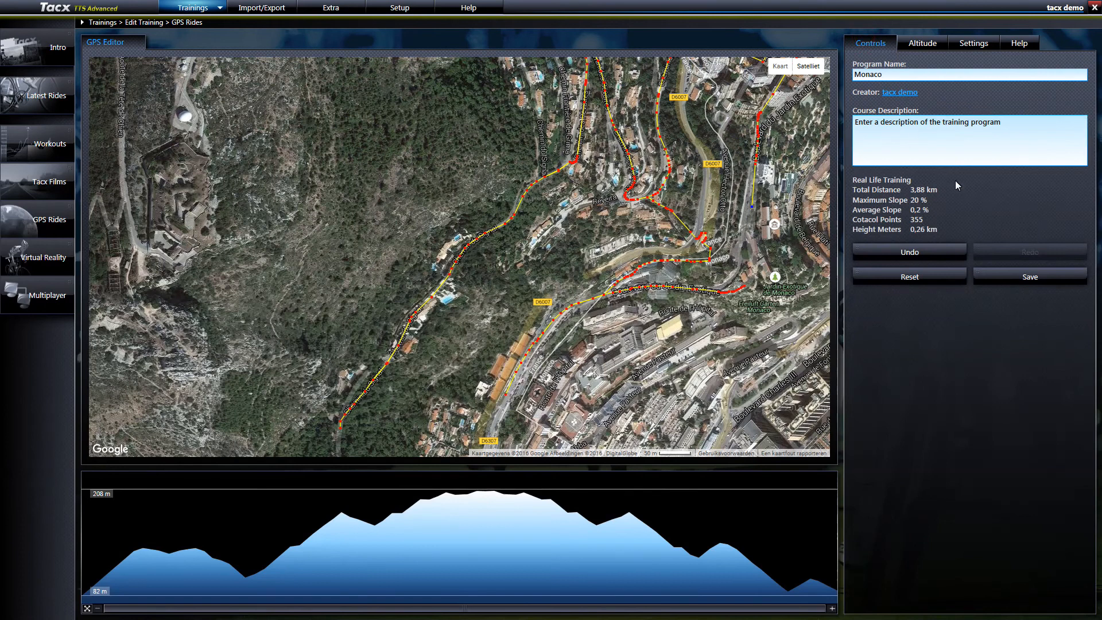
{"action": "mouse_move", "coordinate": [1030, 276]}
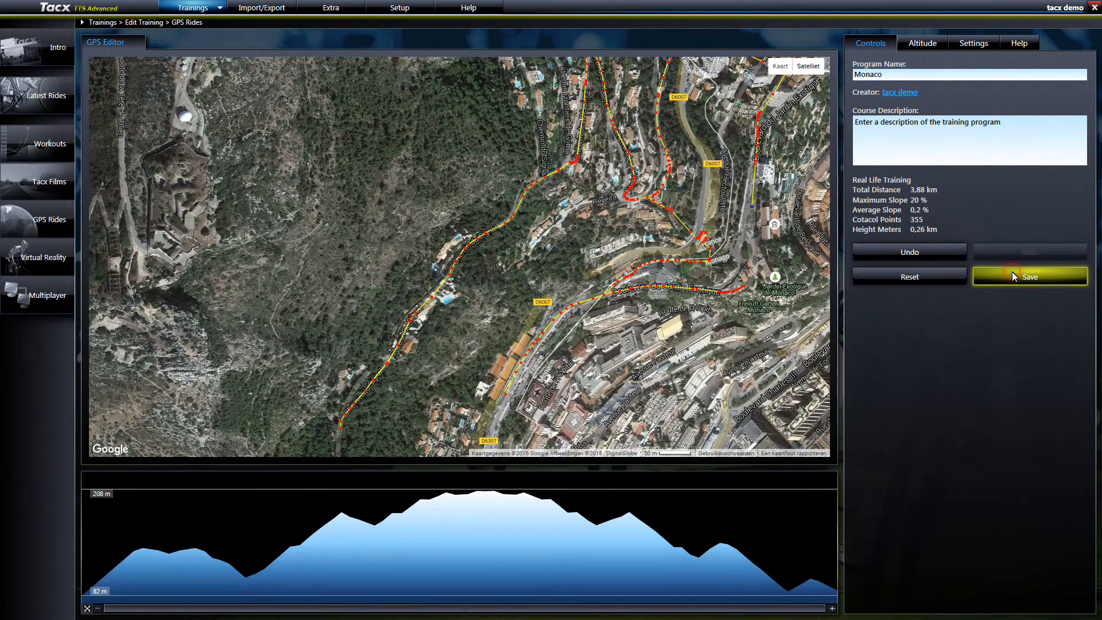
{"action": "left_click", "coordinate": [1029, 276]}
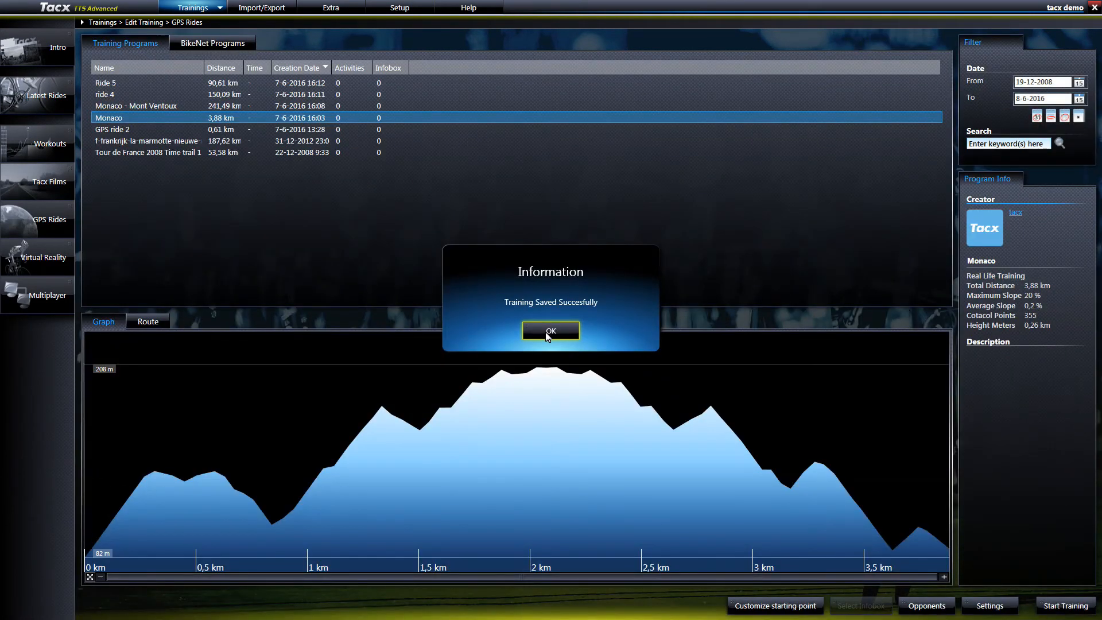
{"action": "left_click", "coordinate": [551, 330]}
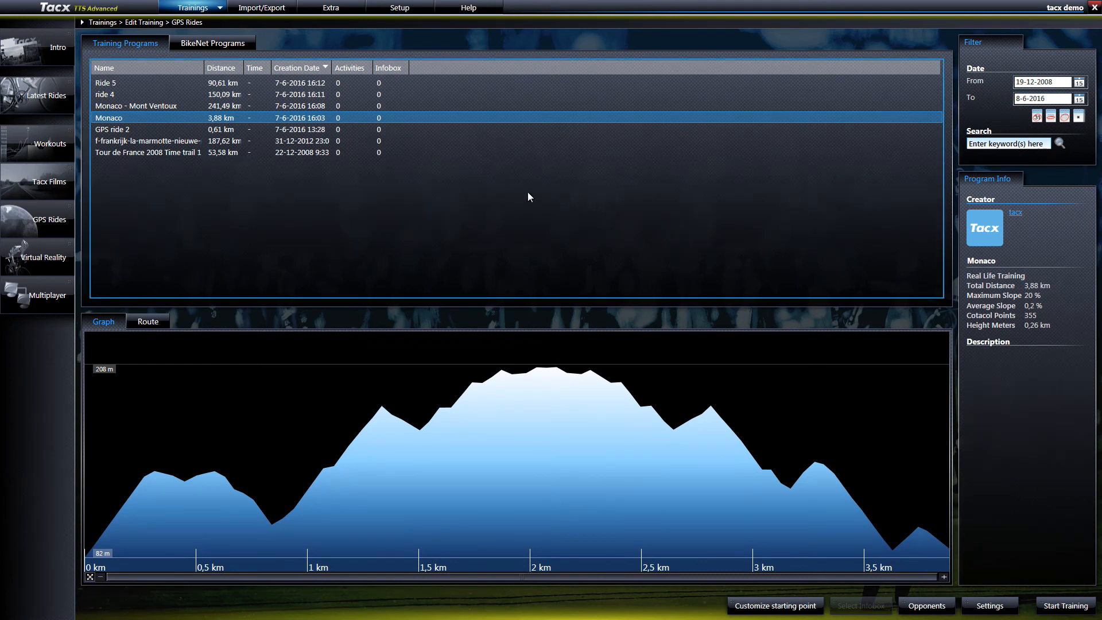
Set StreetView to On in the Configuration Manager's Maps settings and finish.
{"action": "left_click", "coordinate": [398, 8]}
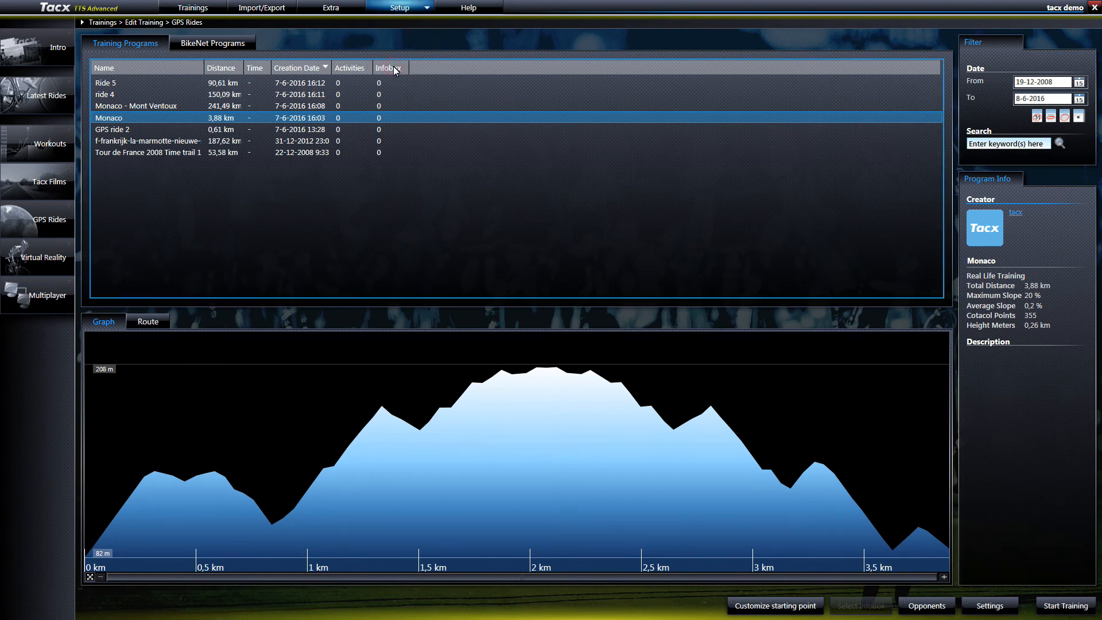
{"action": "left_click", "coordinate": [989, 606]}
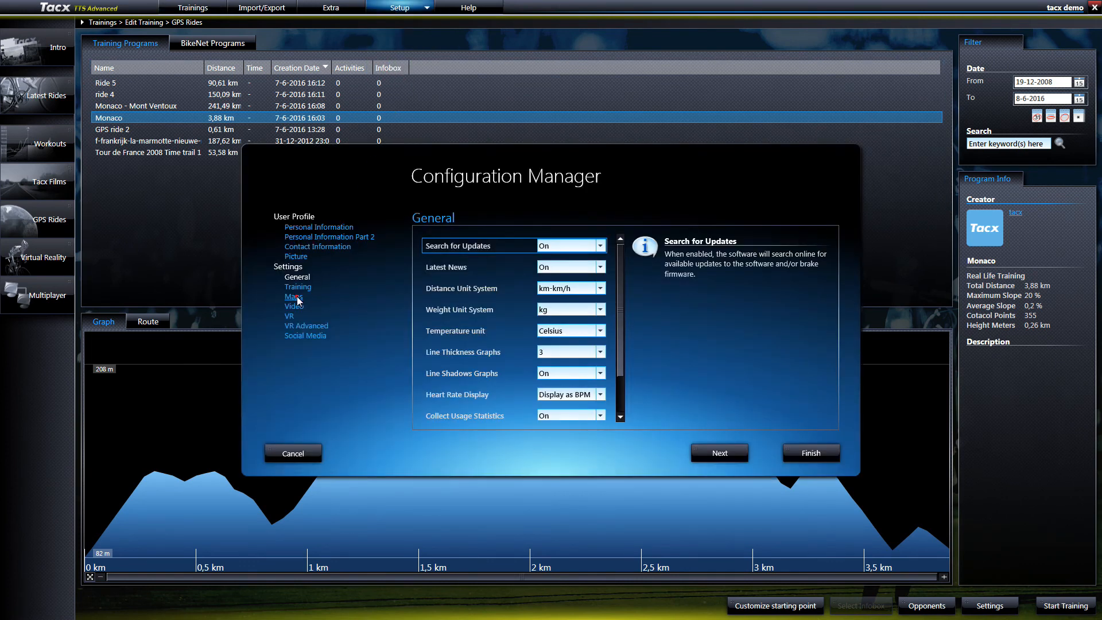
{"action": "left_click", "coordinate": [570, 267]}
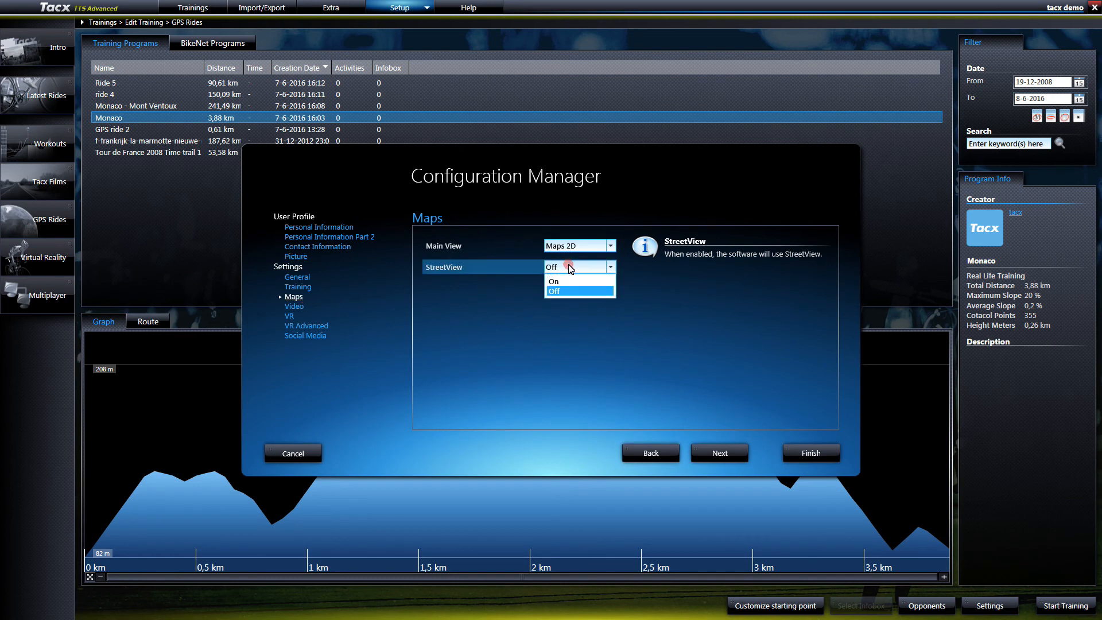
{"action": "left_click", "coordinate": [554, 281]}
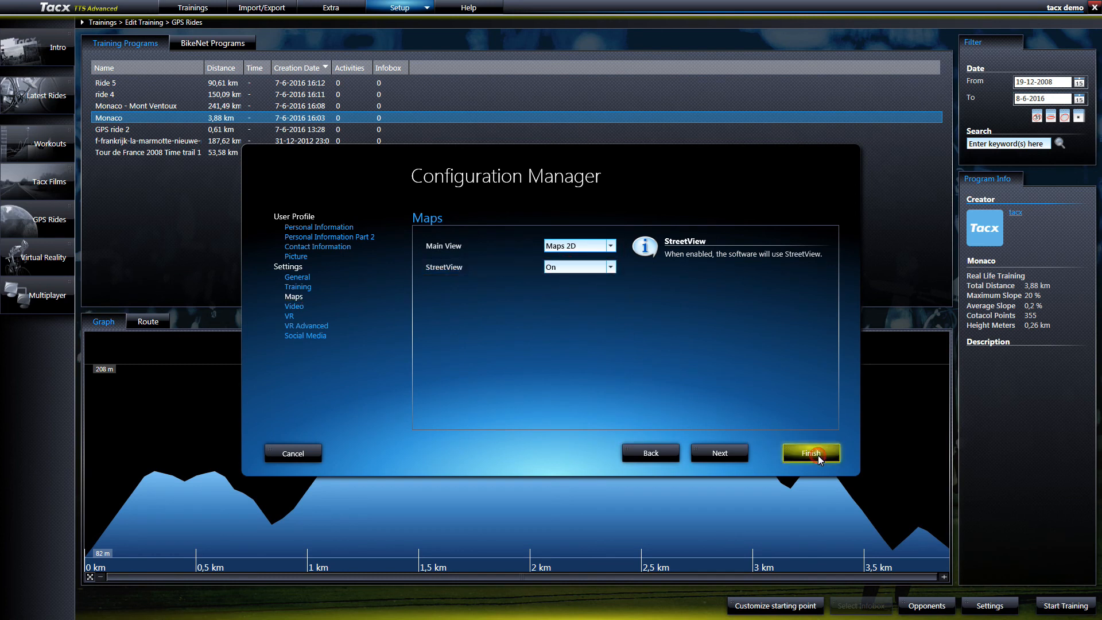
{"action": "left_click", "coordinate": [811, 452]}
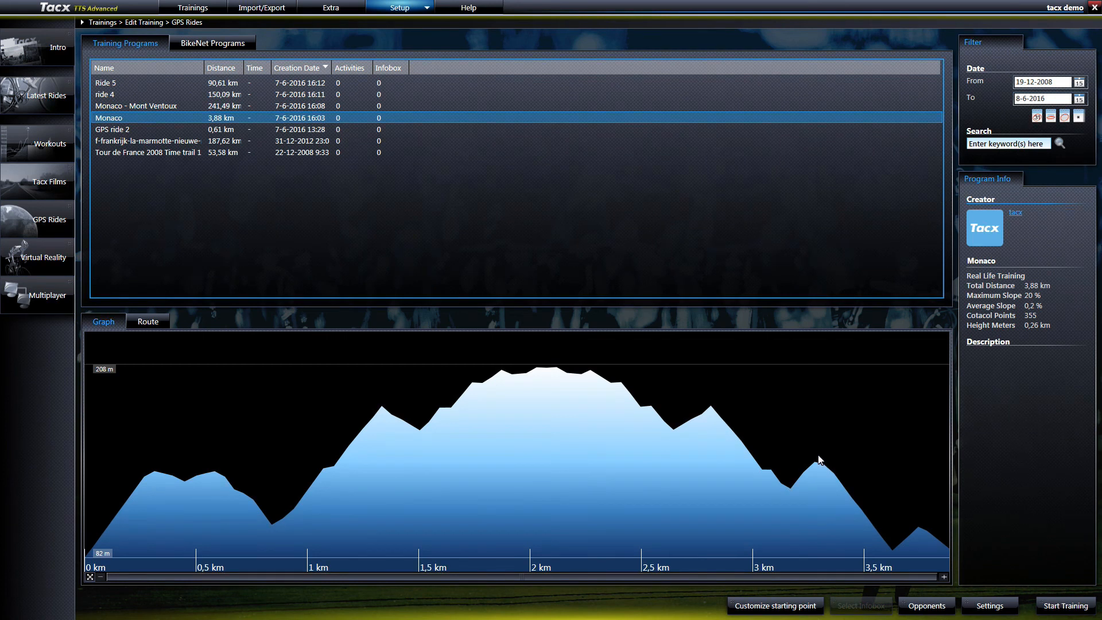